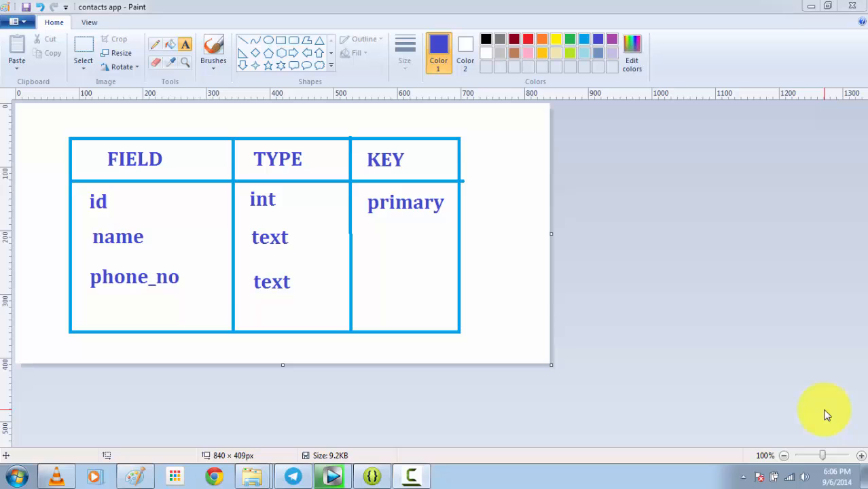
mouse_move(527, 356)
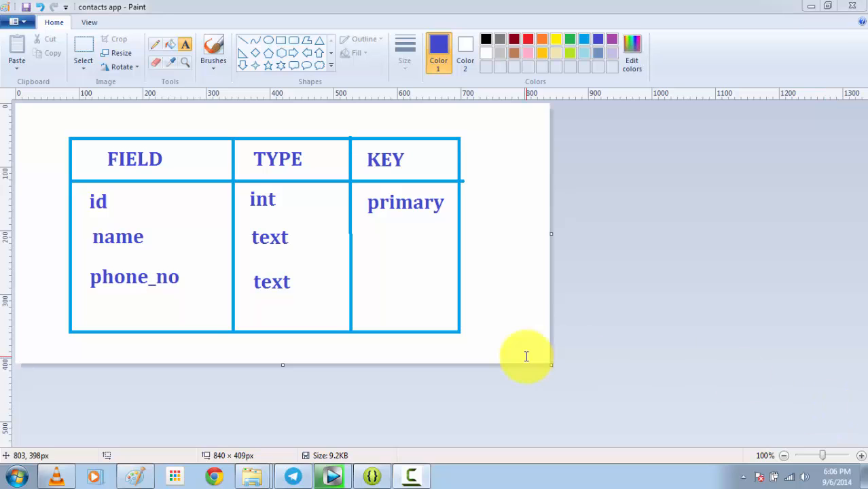
mouse_move(128, 169)
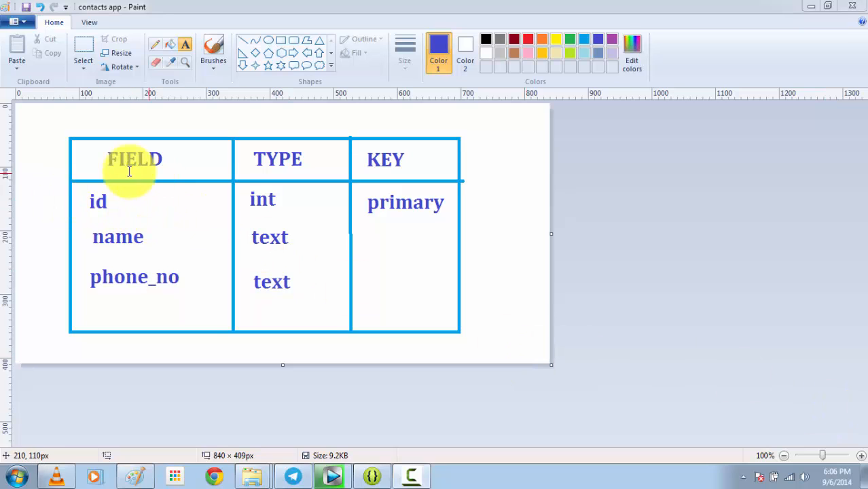
mouse_move(127, 206)
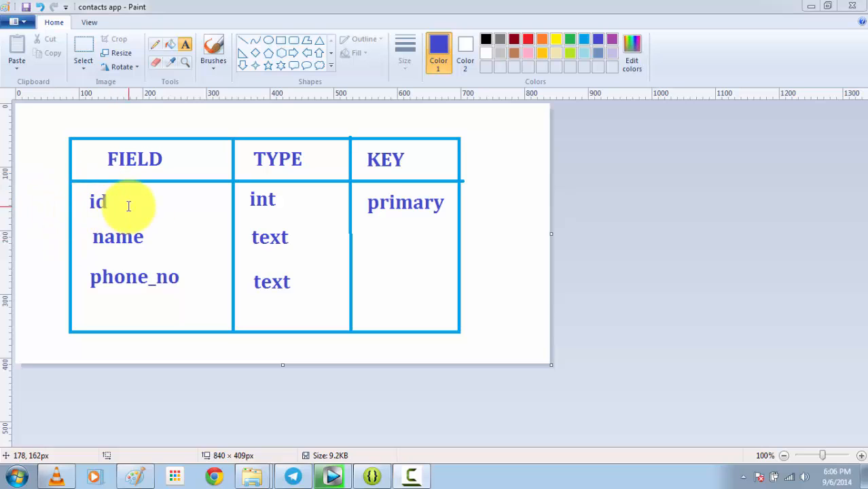
mouse_move(198, 288)
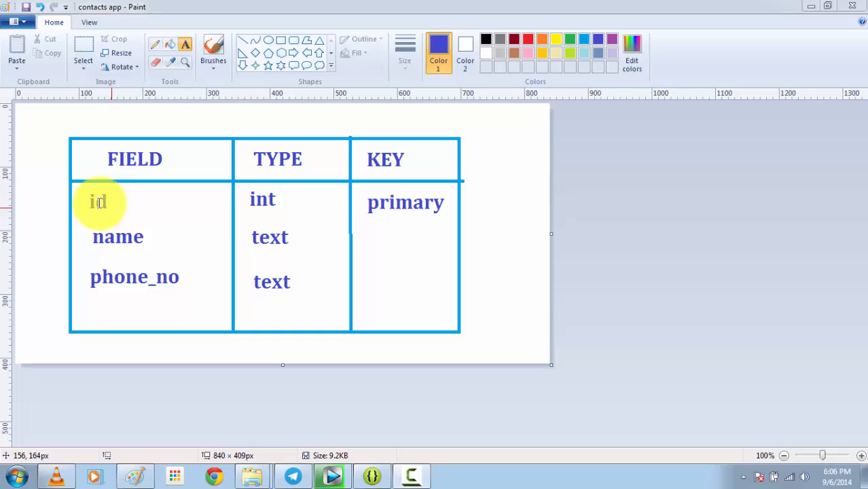
mouse_move(338, 179)
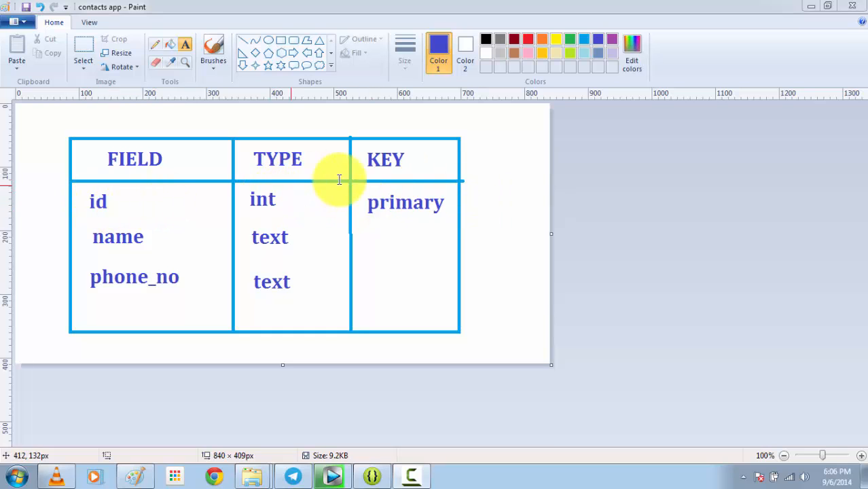
mouse_move(302, 236)
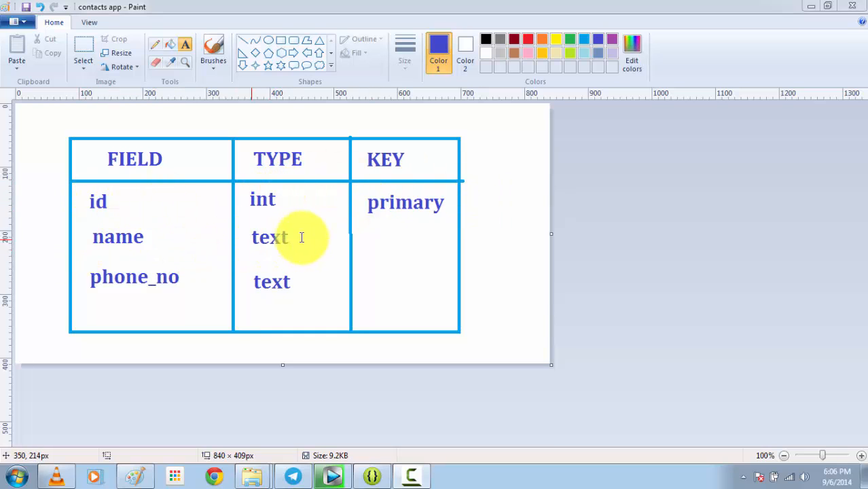
mouse_move(305, 278)
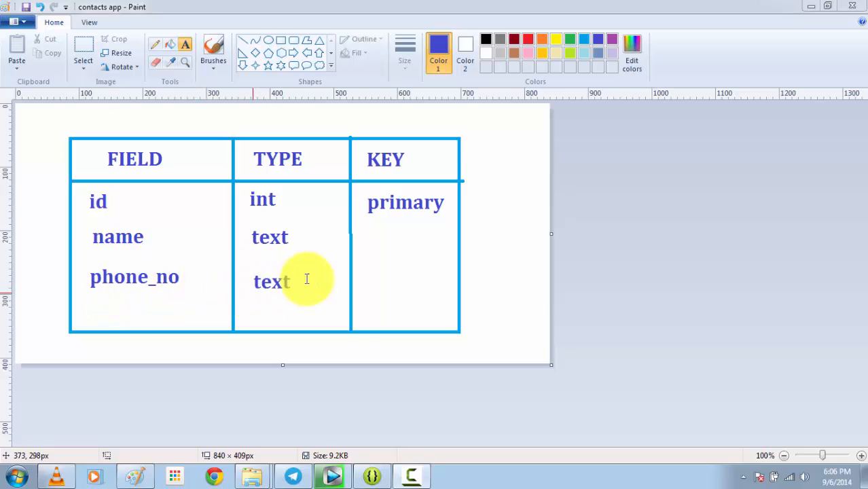
mouse_move(333, 277)
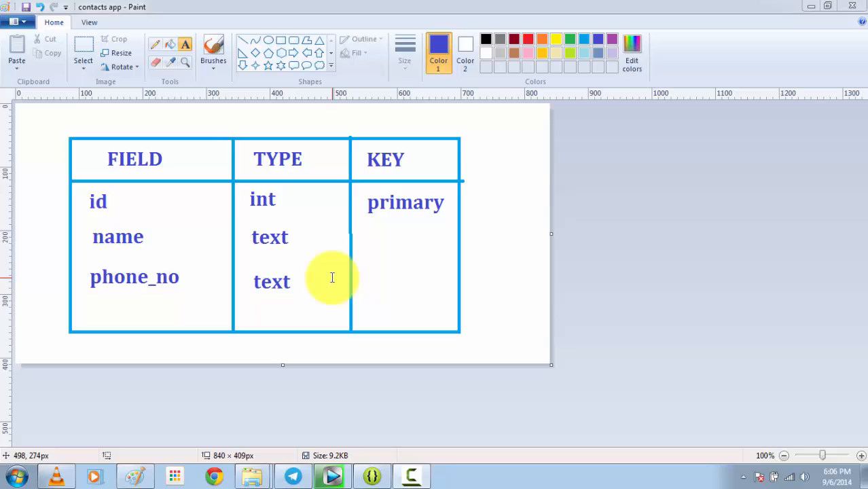
mouse_move(253, 415)
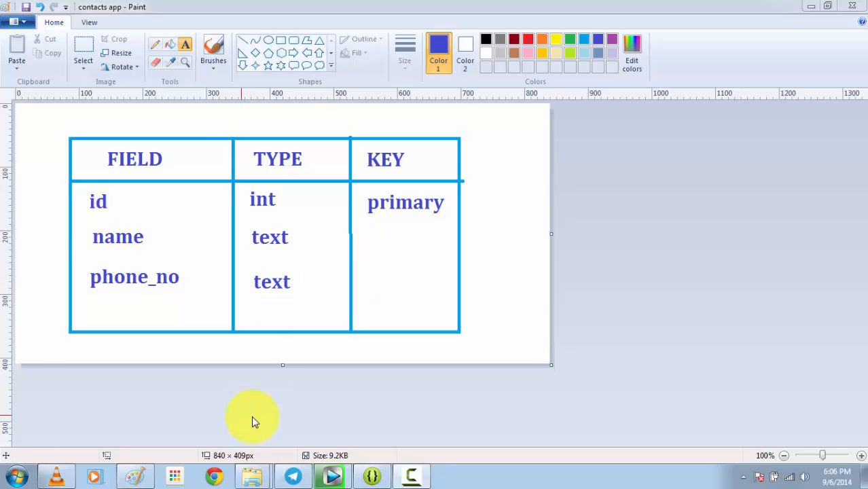
mouse_move(804, 418)
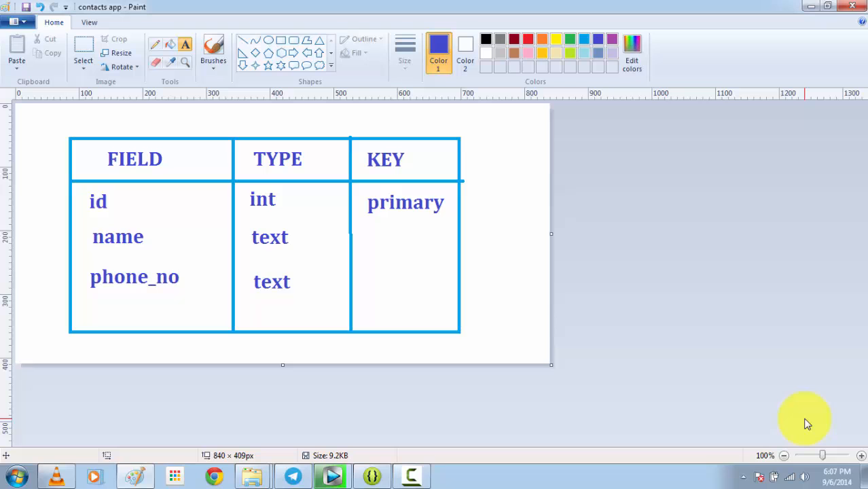
mouse_move(801, 419)
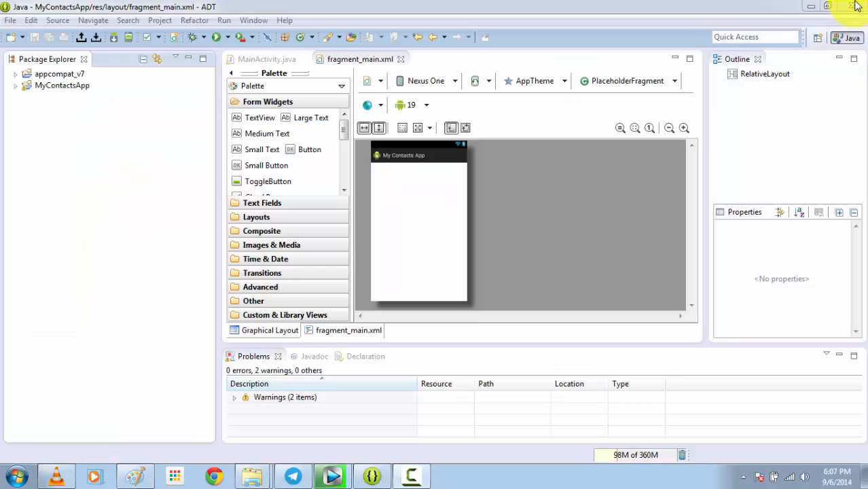
mouse_move(473, 174)
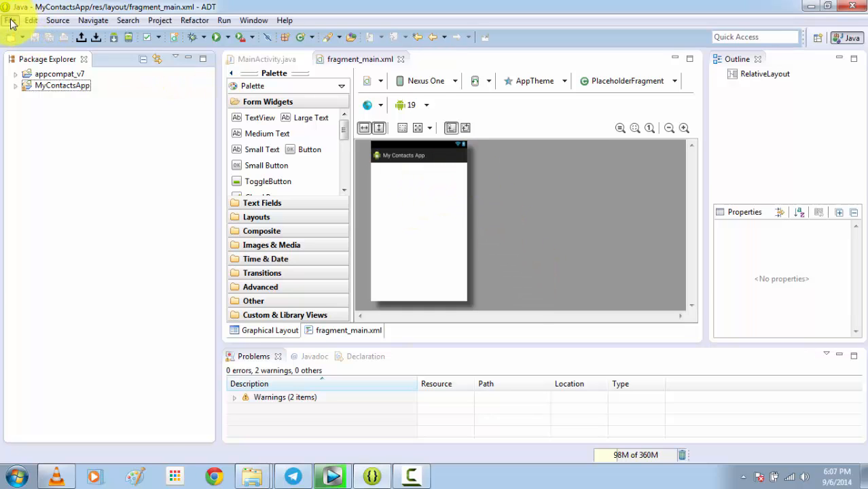
Step: Start a new Android Application Project named 'My contact app'
click(11, 21)
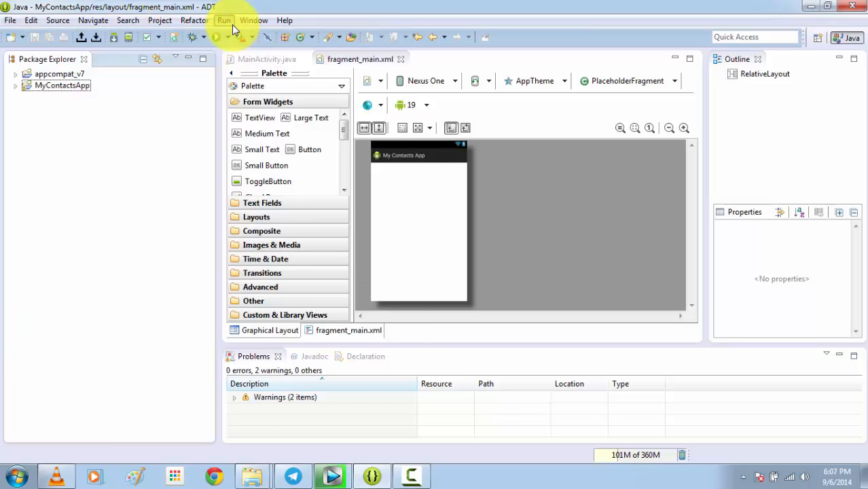
click(11, 20)
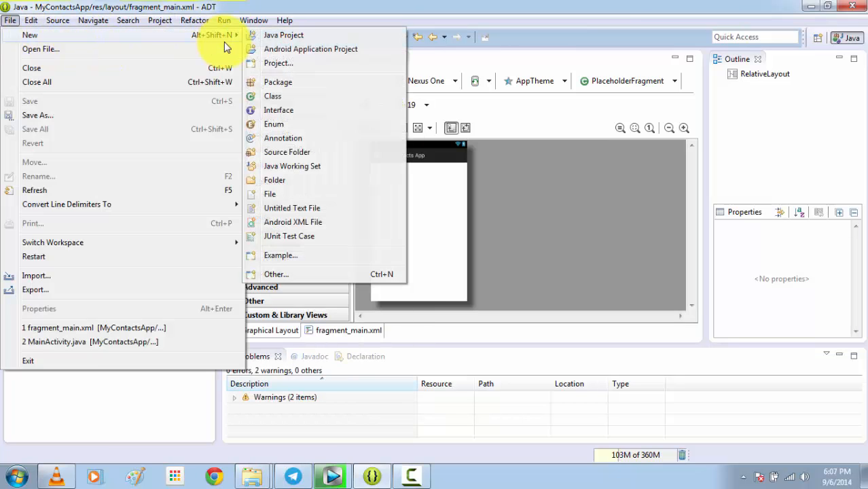
click(310, 49)
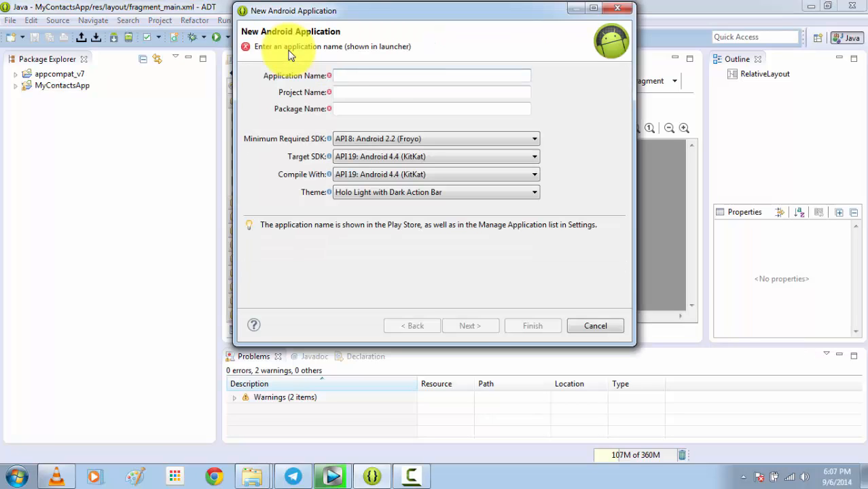
text(My cona)
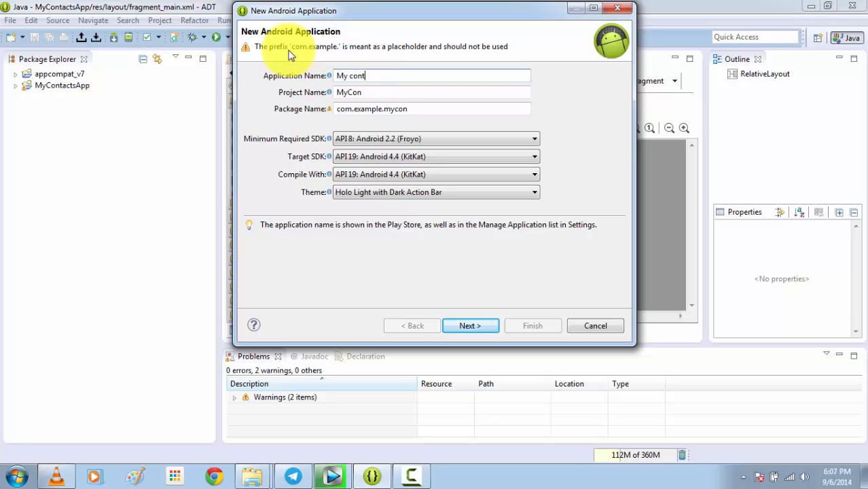
text(act app)
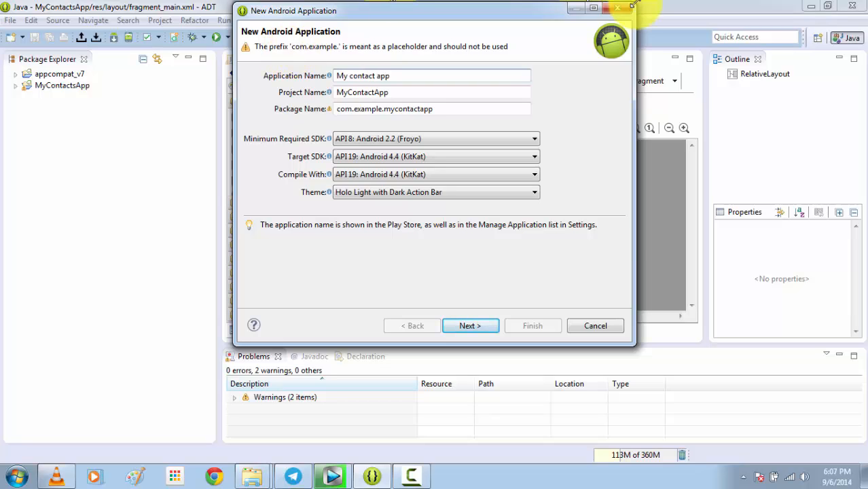
Step: Advance through Configure Project and Create Activity, accepting the blank activity
click(470, 326)
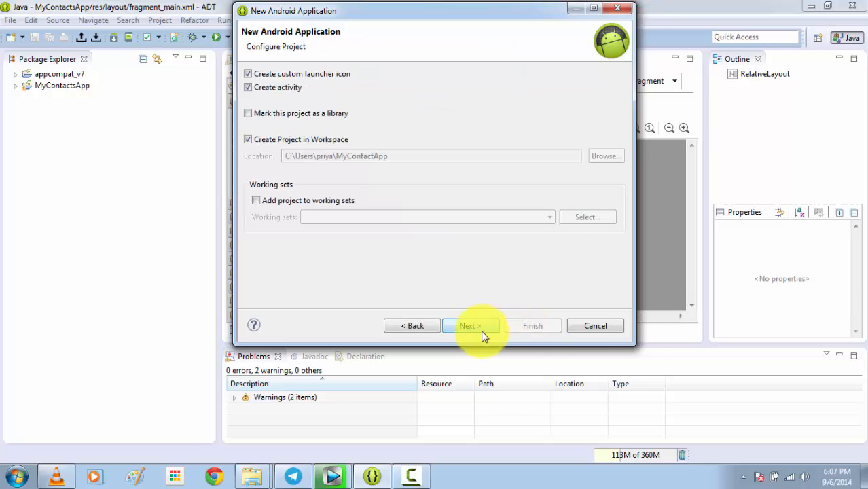
click(470, 326)
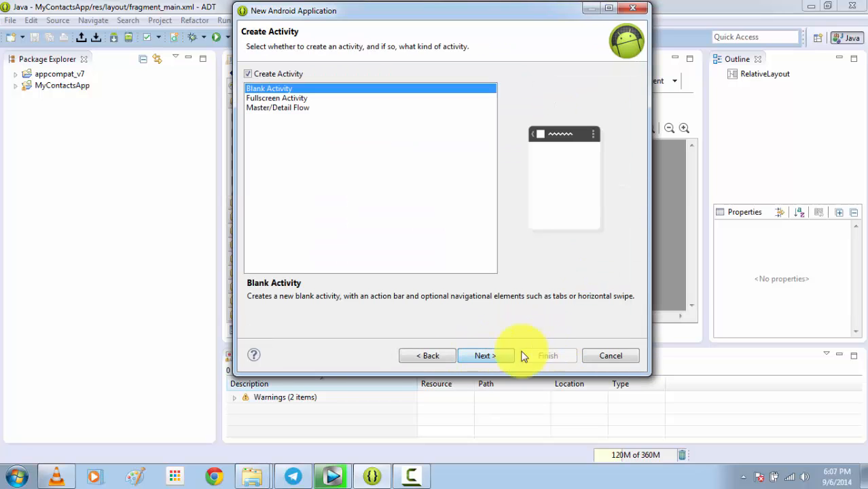
click(482, 356)
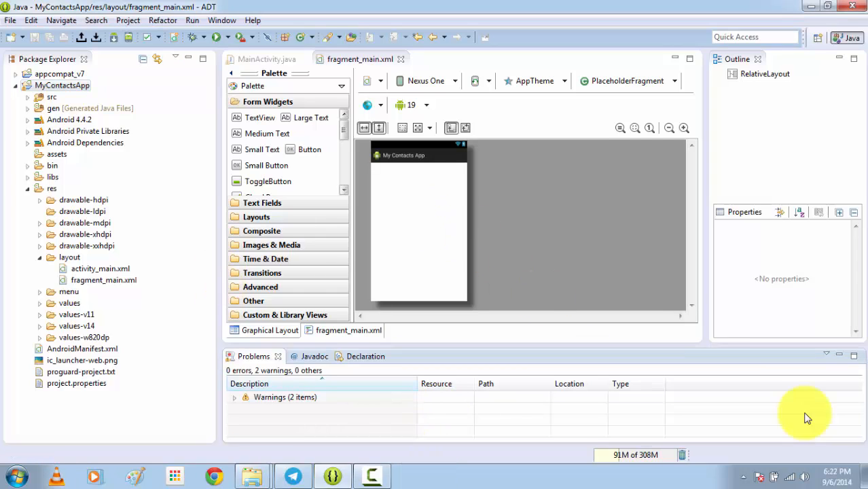
mouse_move(644, 299)
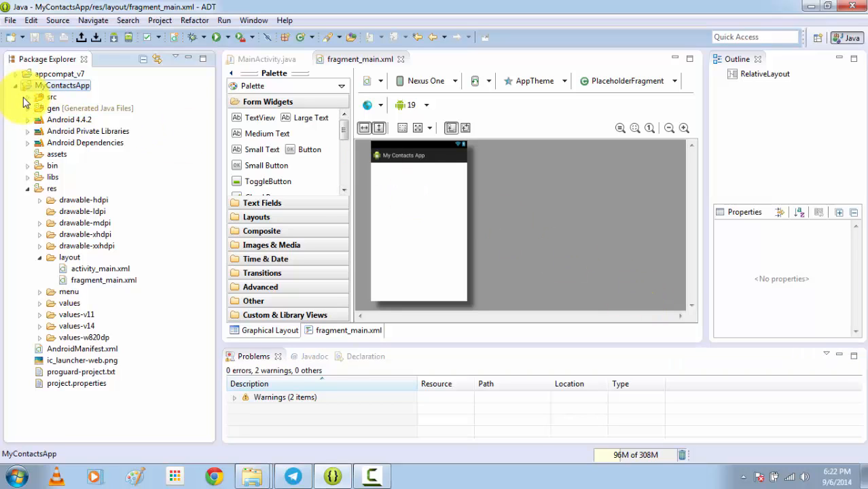
Step: Create a new Java class 'Contact' in the com.example.mycontactapp package via New > Class
click(24, 98)
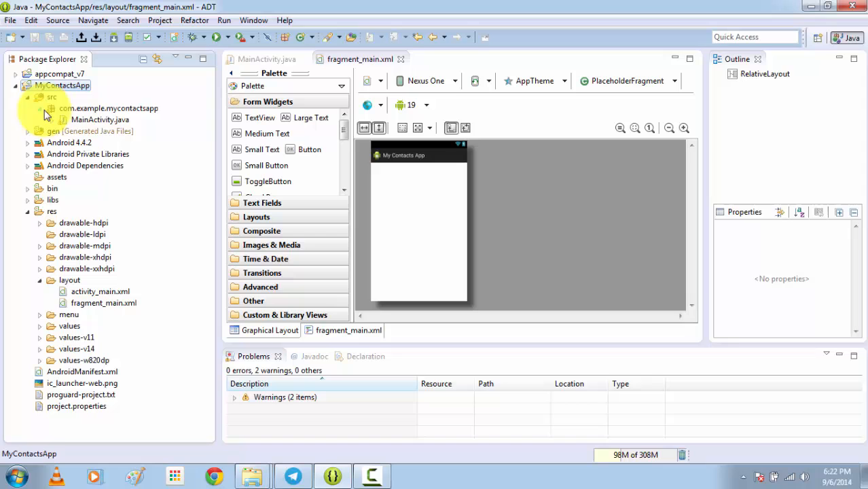
right_click(108, 108)
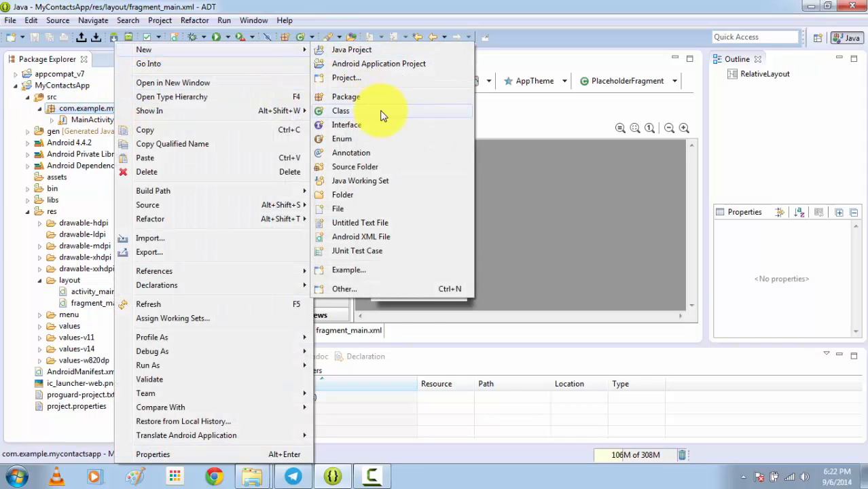
click(339, 110)
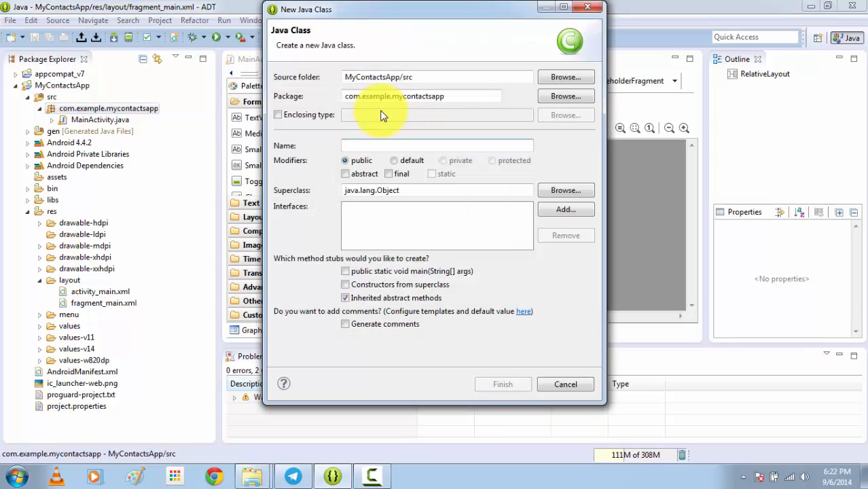
text(Contact)
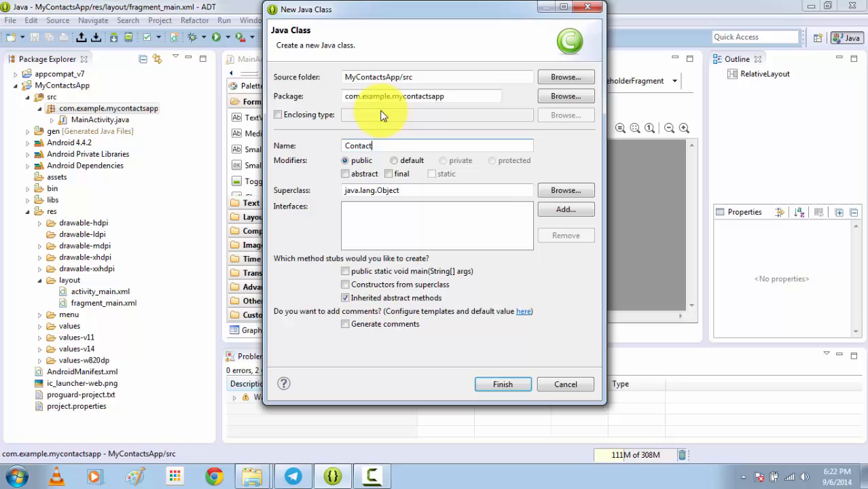
click(502, 383)
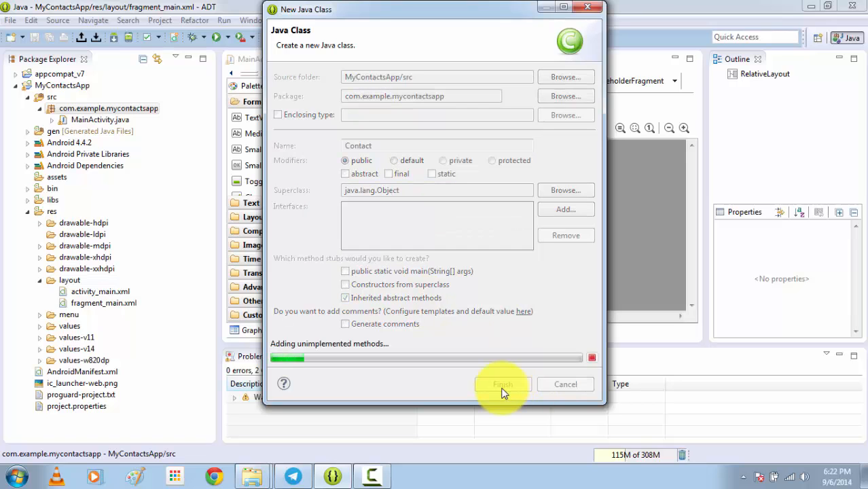
click(502, 383)
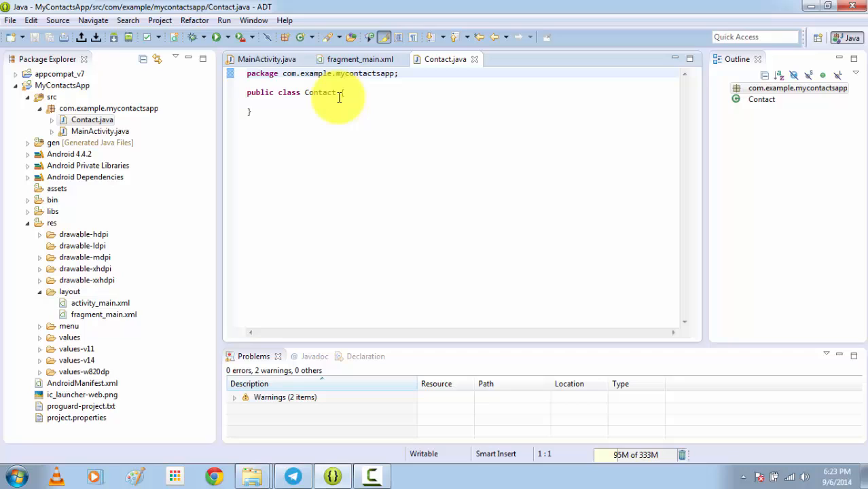
mouse_move(201, 419)
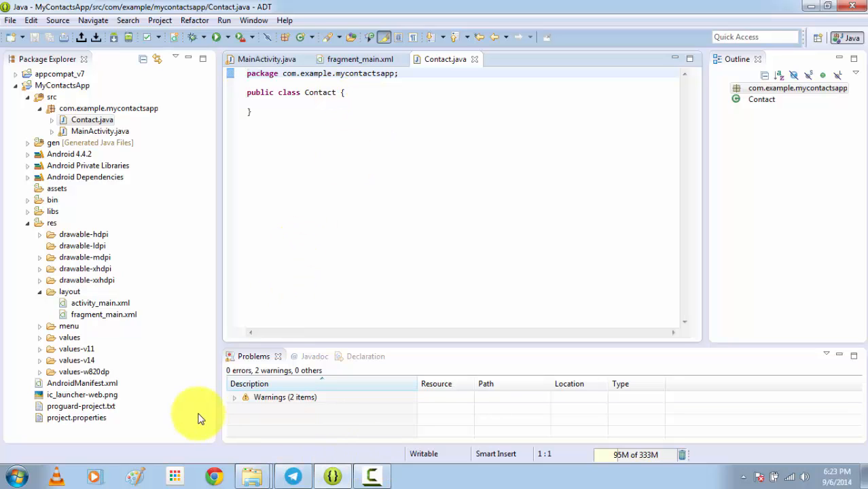
mouse_move(141, 484)
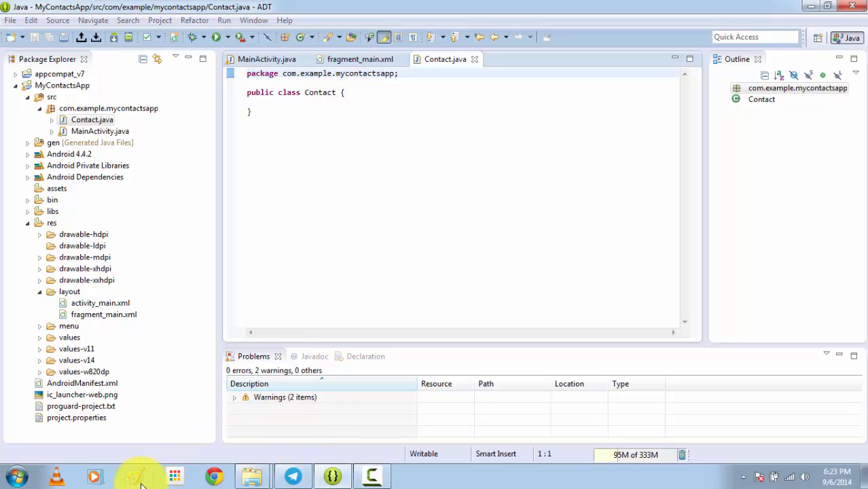
Step: Declare fields int id; String name; String phone_no; inside Contact under a //variables comment
click(134, 475)
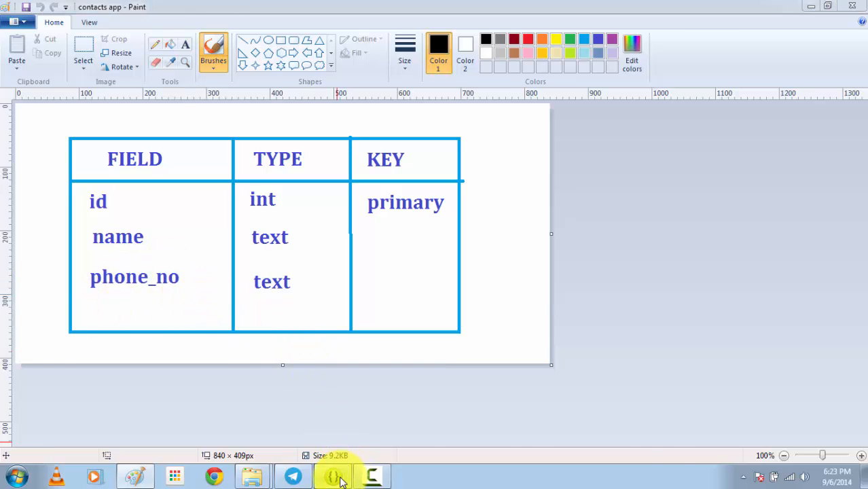
click(333, 475)
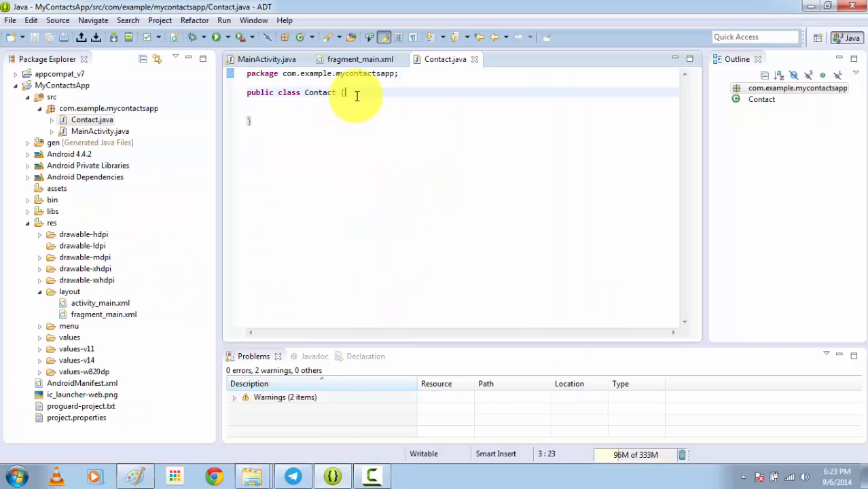
key(Return)
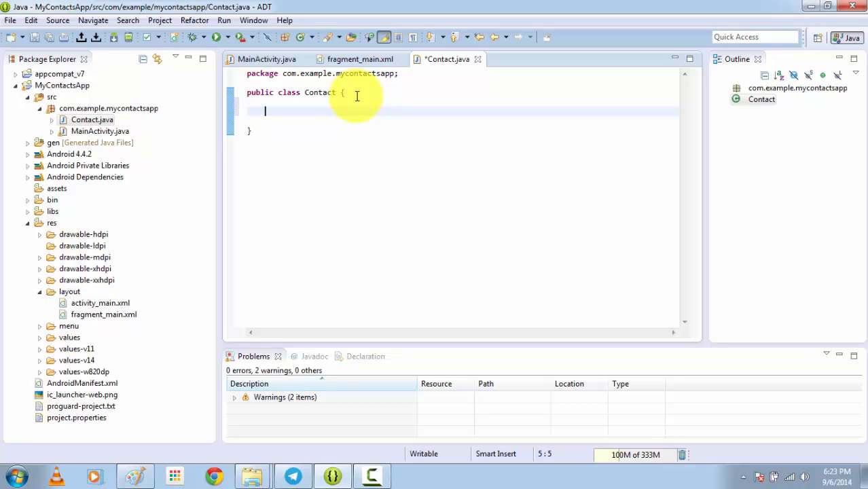
text(int)
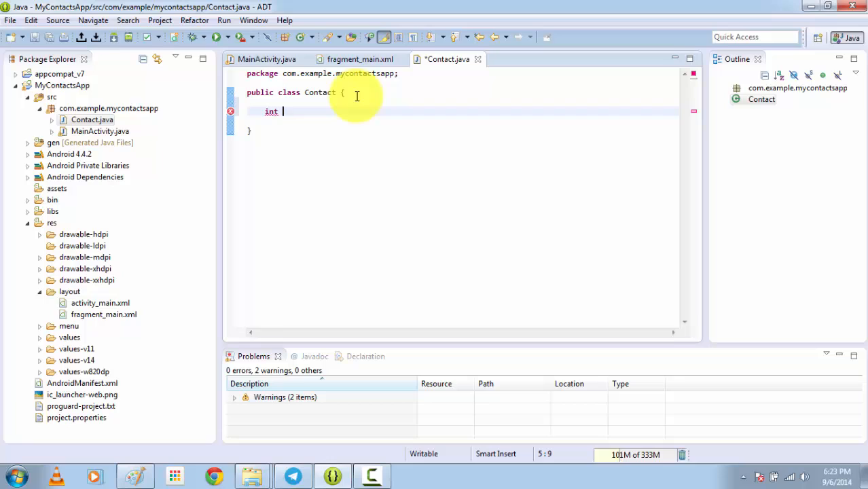
text(id)
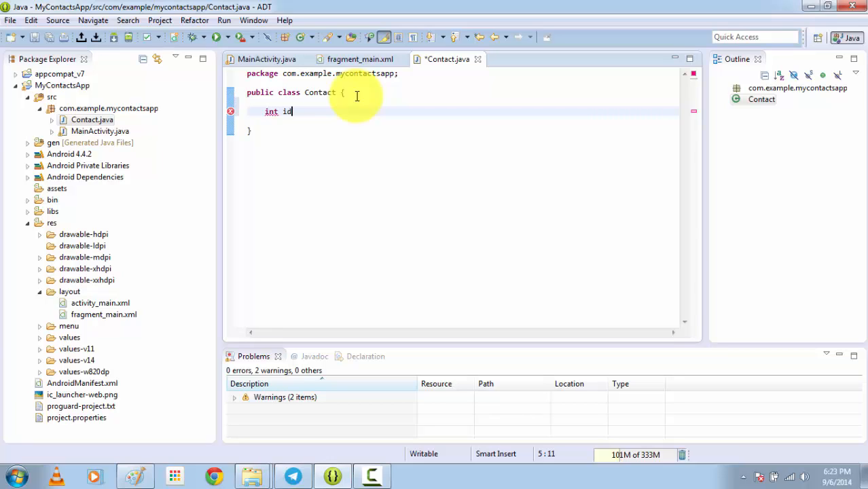
text(;)
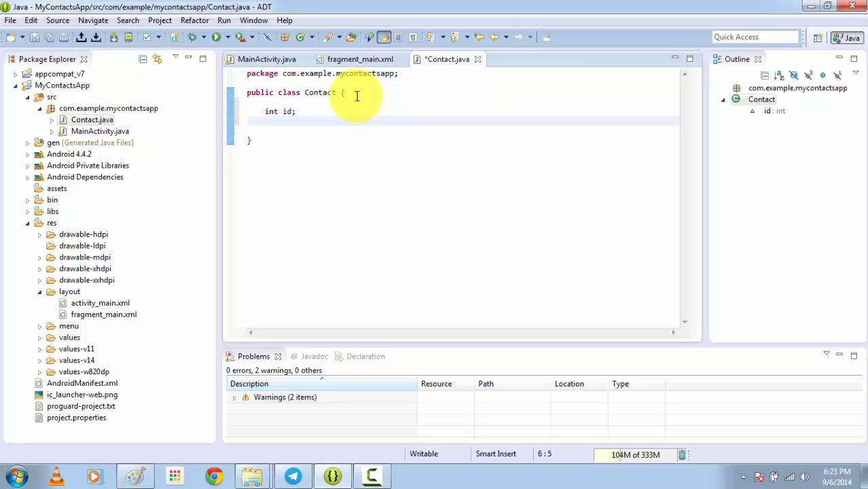
text(String)
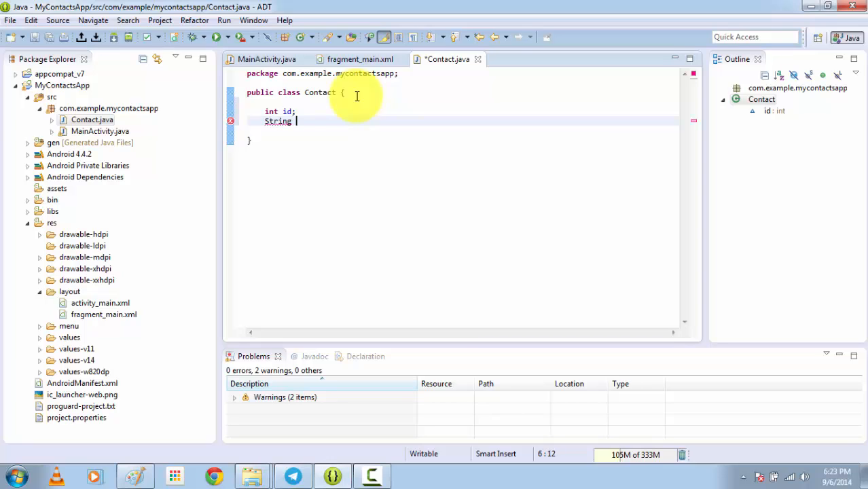
text(name;)
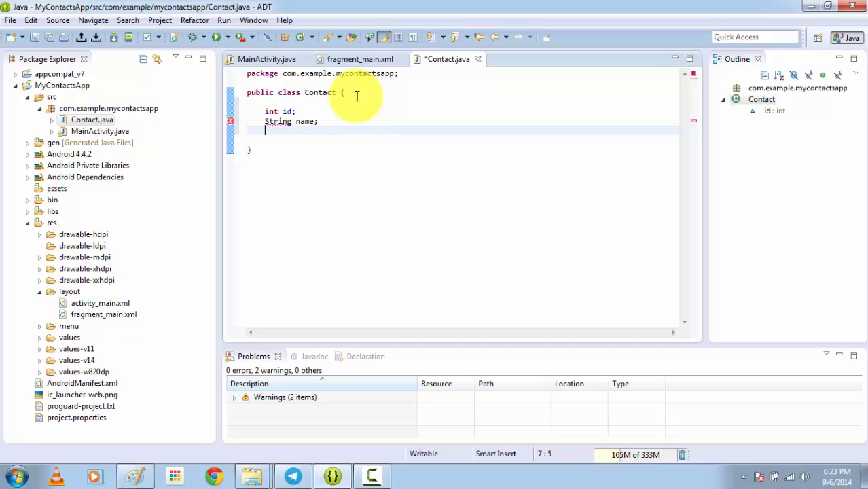
text(String phone)
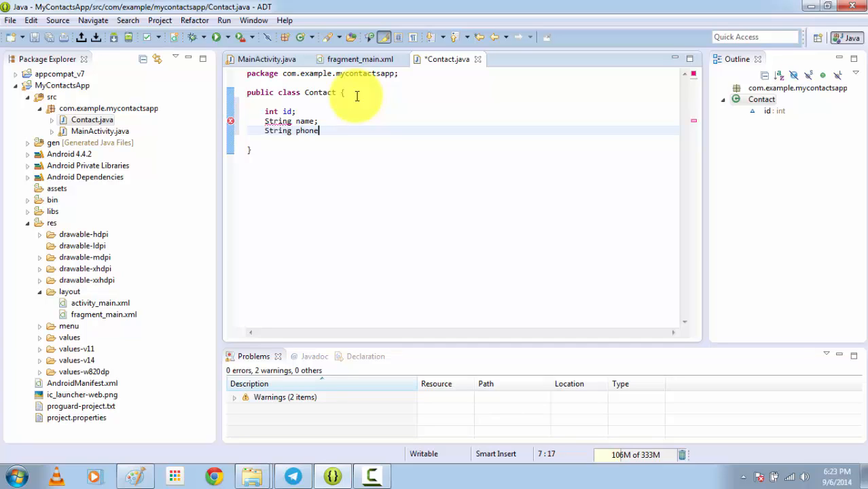
text(_no;)
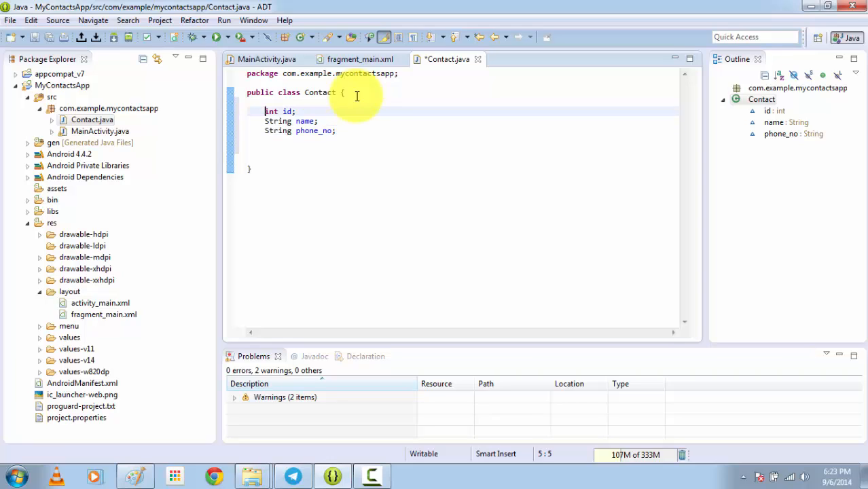
text(//va)
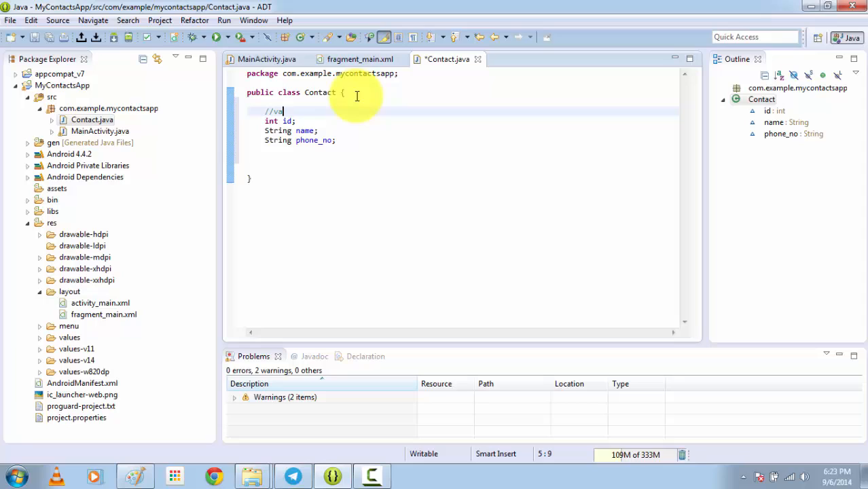
text(riables)
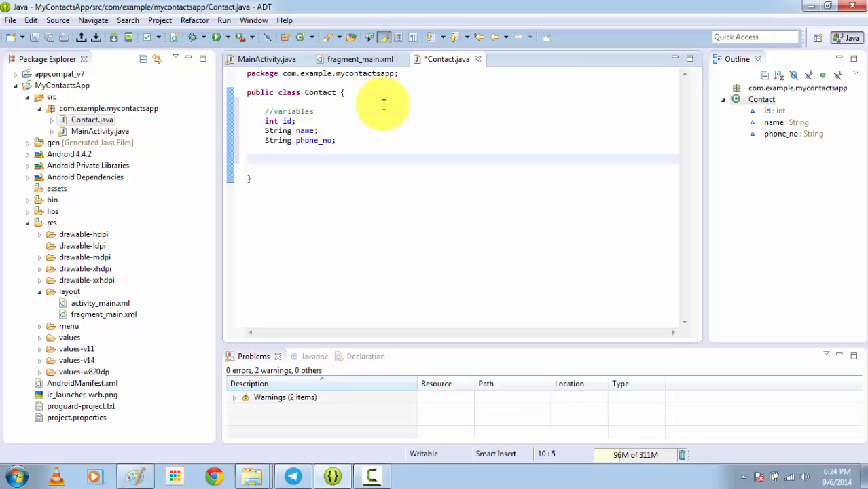
Step: Add an empty public Contact() constructor under a //constructor comment
text(//con)
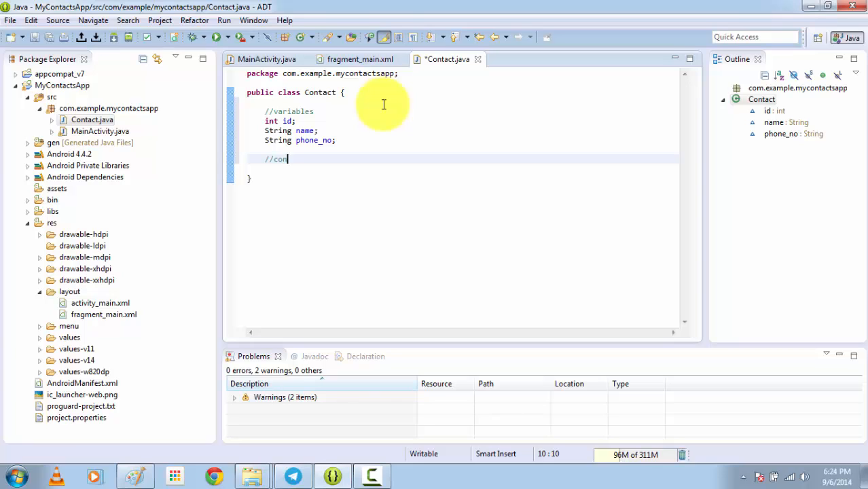
text(structor)
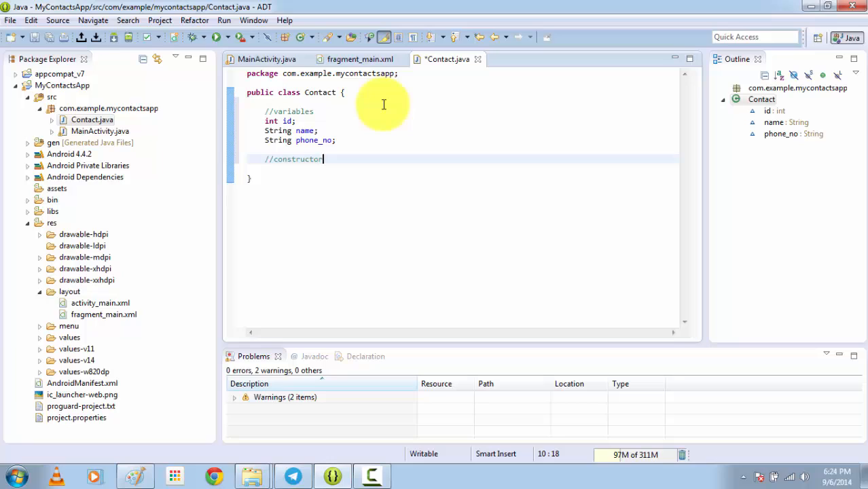
text(c)
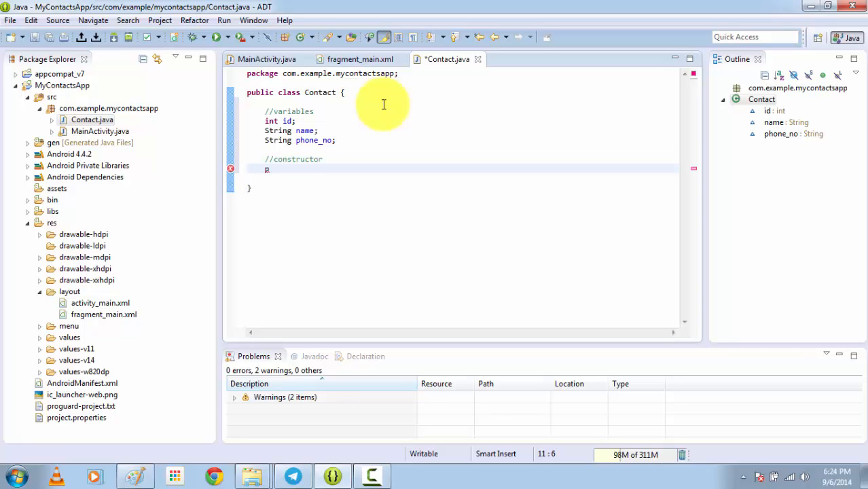
text(ublic)
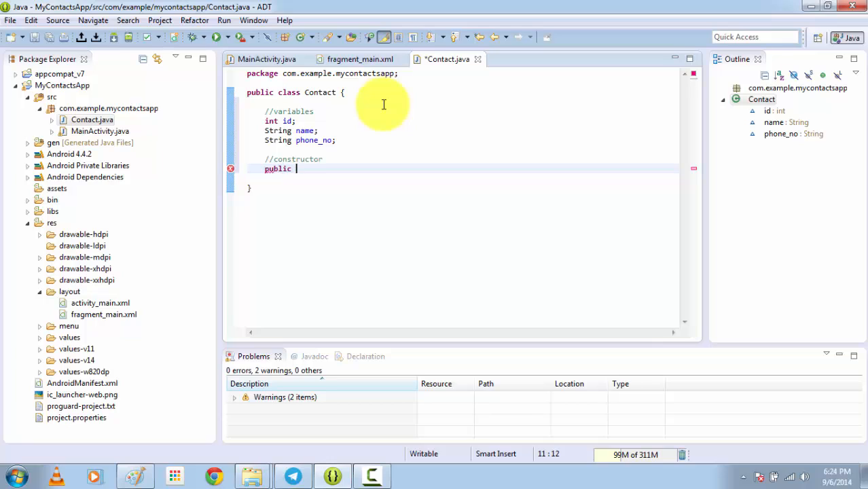
text(Contact())
click(294, 159)
text( empty )
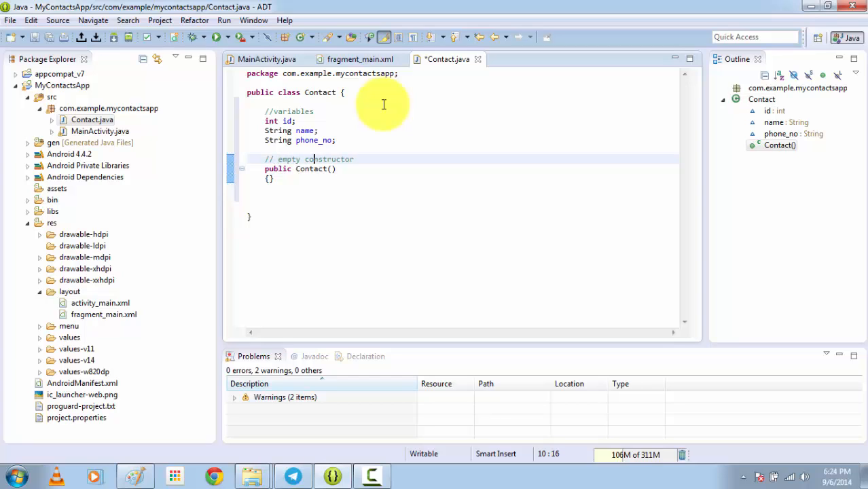
Step: Add a '//another constructor' comment on its own line
text(//)
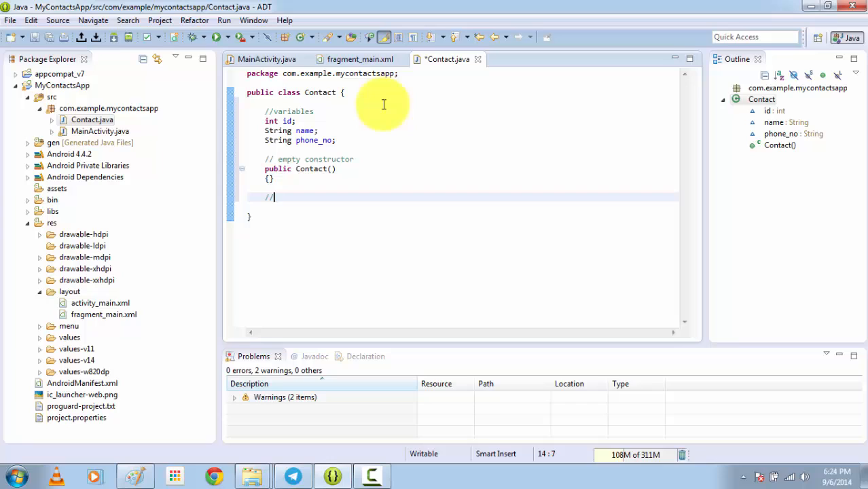
text(another)
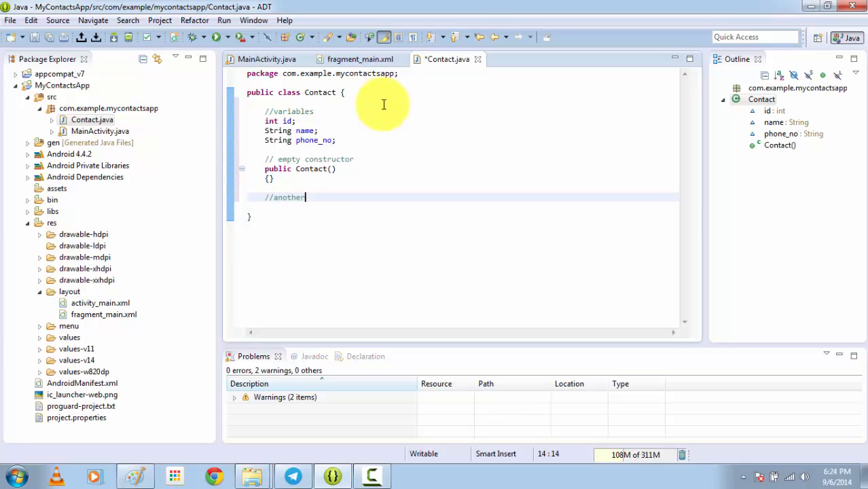
text(constructor)
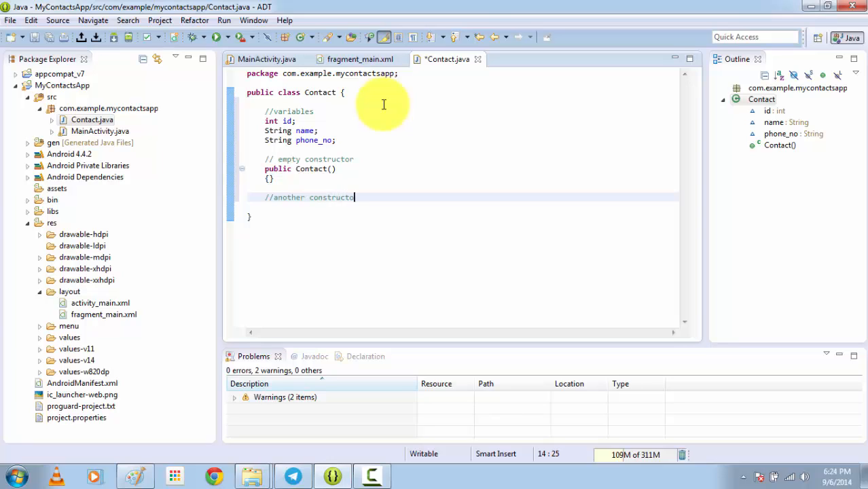
key(Return)
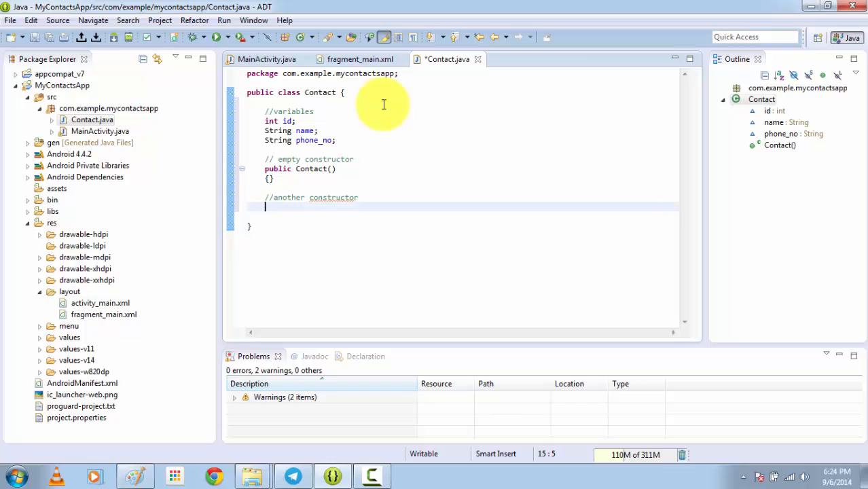
Step: Write the signature public Contact(int id, String name, String phone_no) and open its body
text(public)
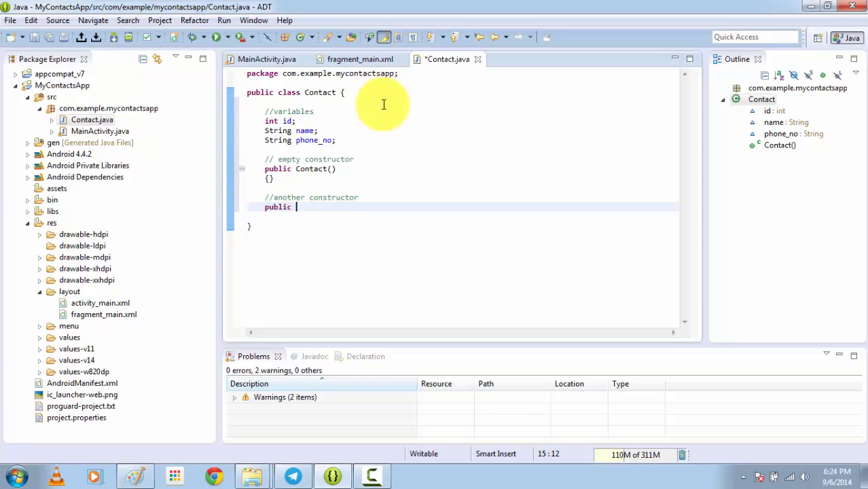
text(Con)
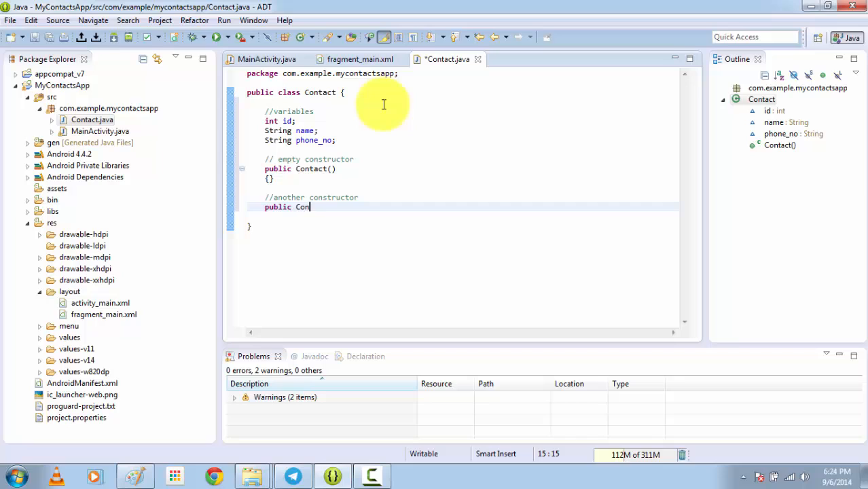
text(tact()
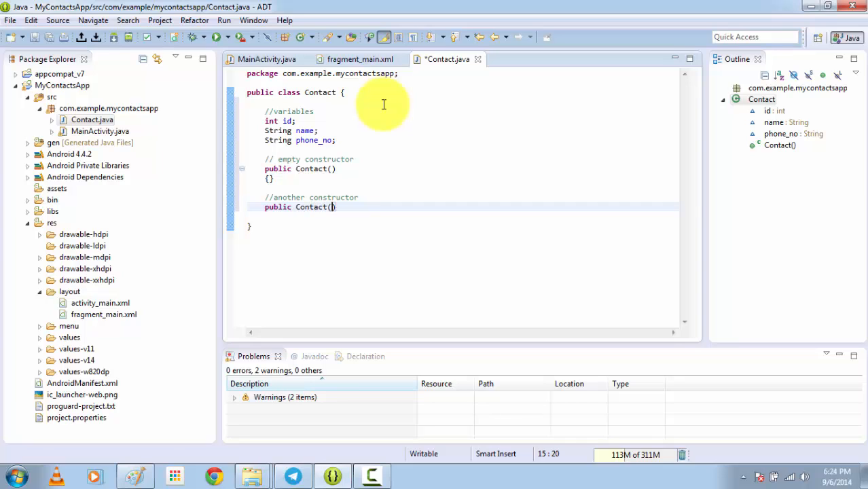
text(())
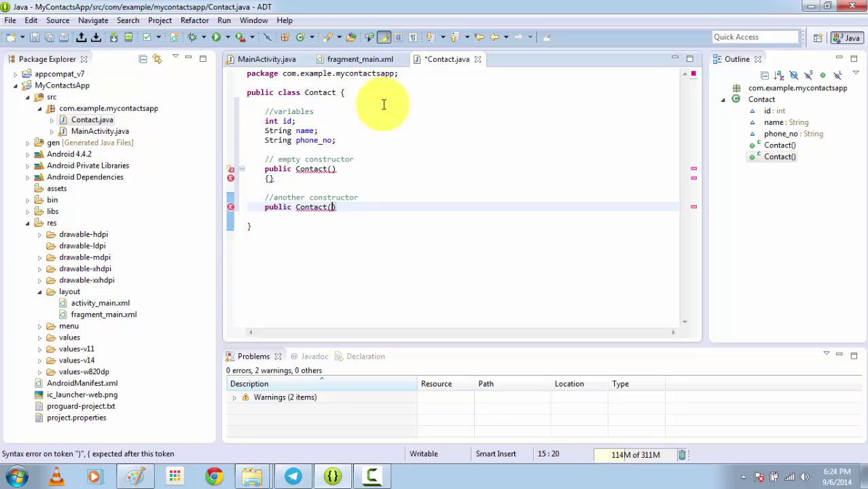
text(int id)
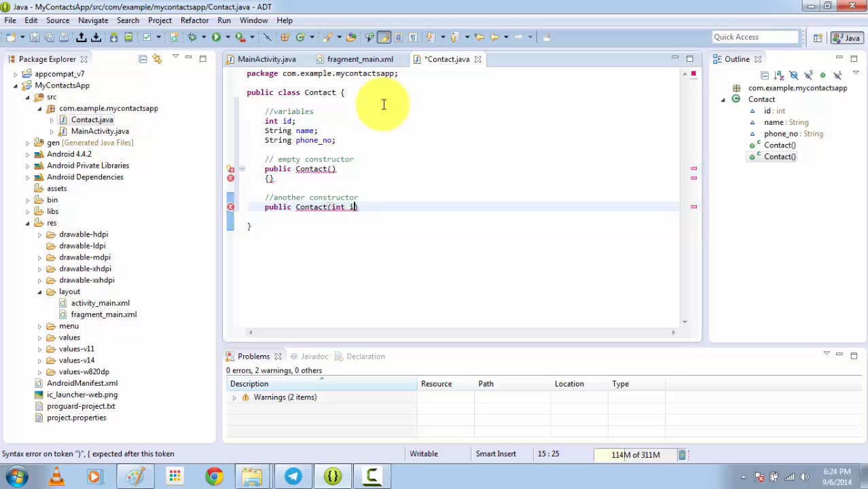
text(d,)
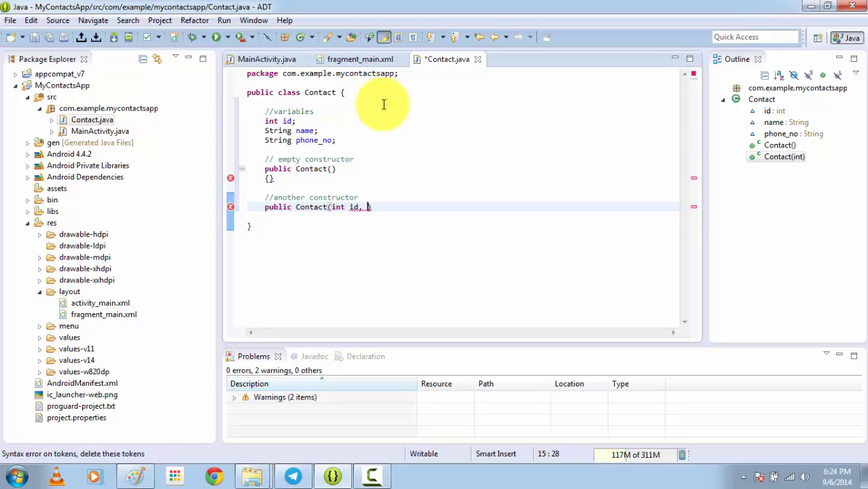
text(Strng name,)
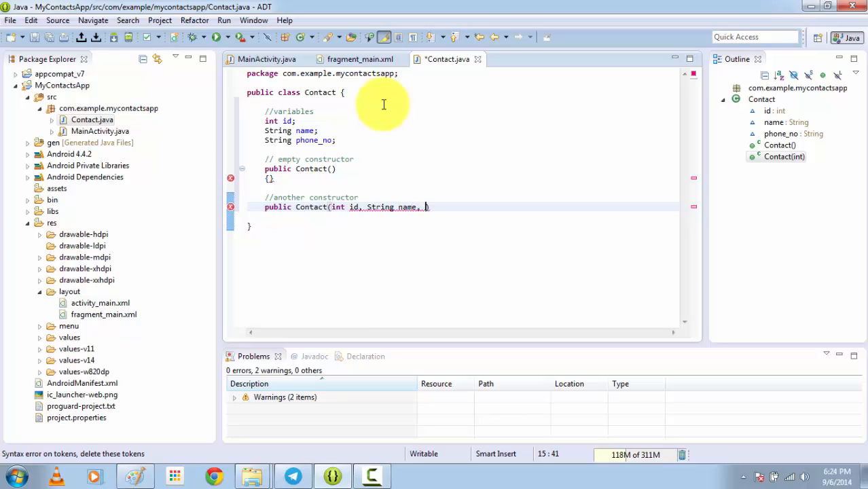
text(String)
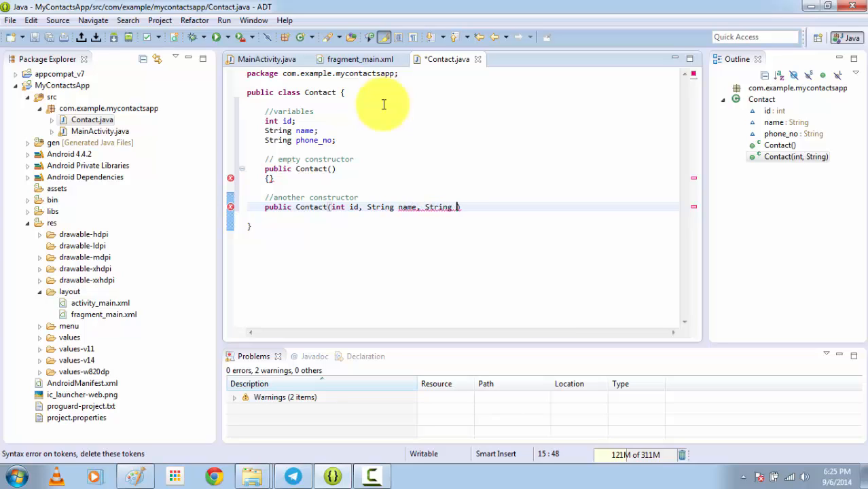
text(phone_no))
text({})
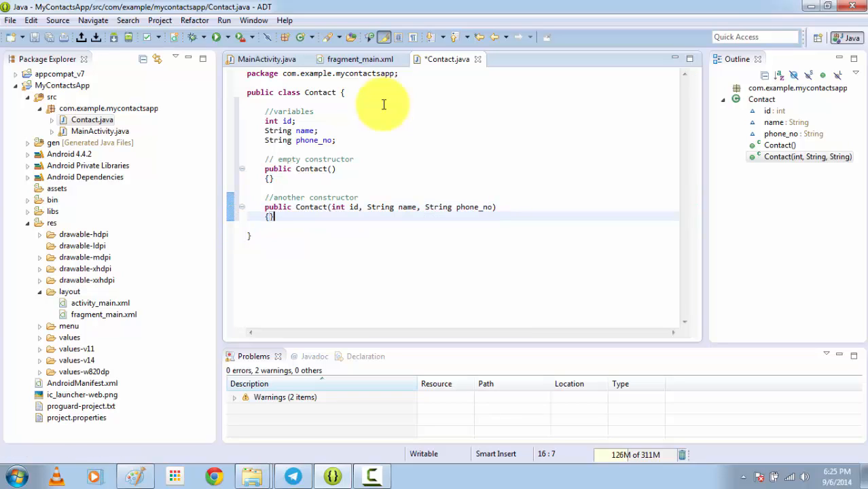
key(Return)
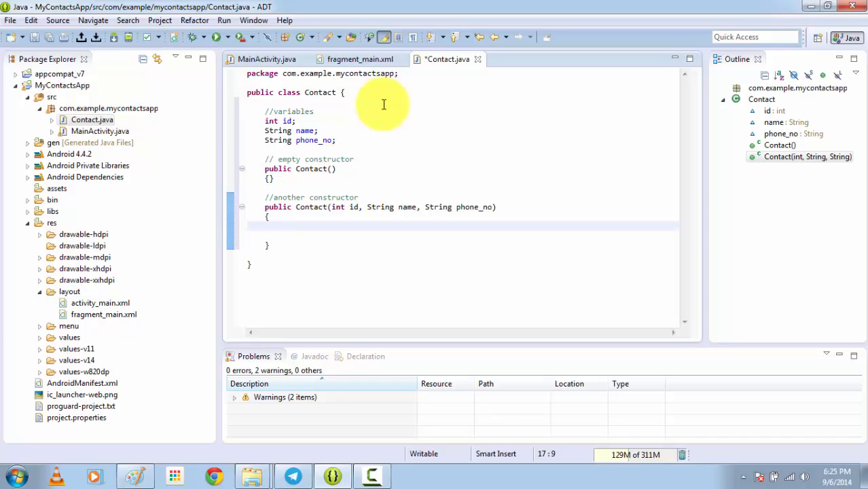
Step: Assign this.id = id; this.name = name; this.phone_no = phone_no; in the constructor body
text(this.id = id;)
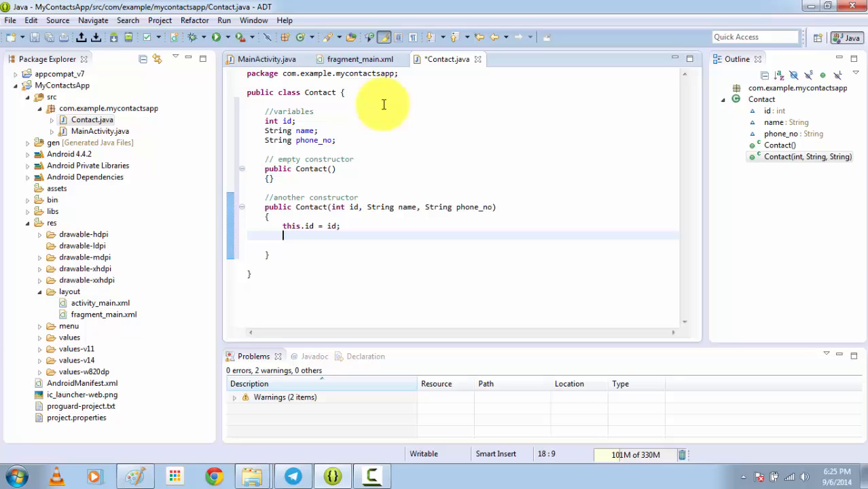
text(i)
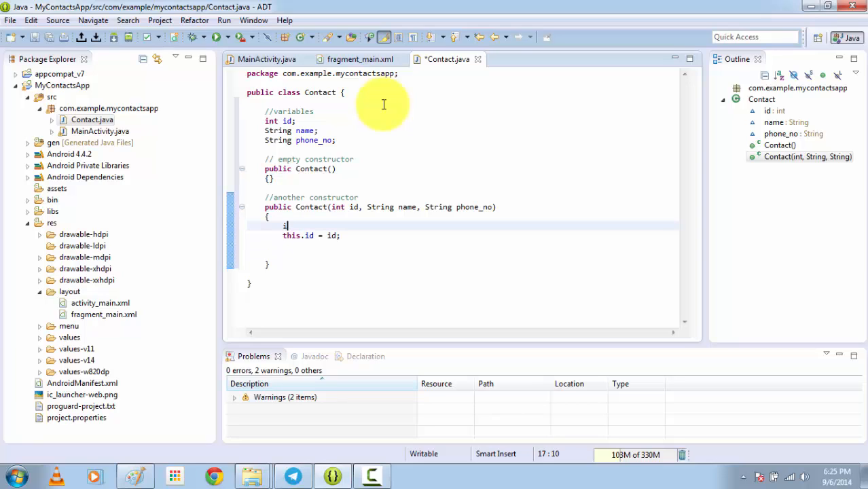
text(id = id;)
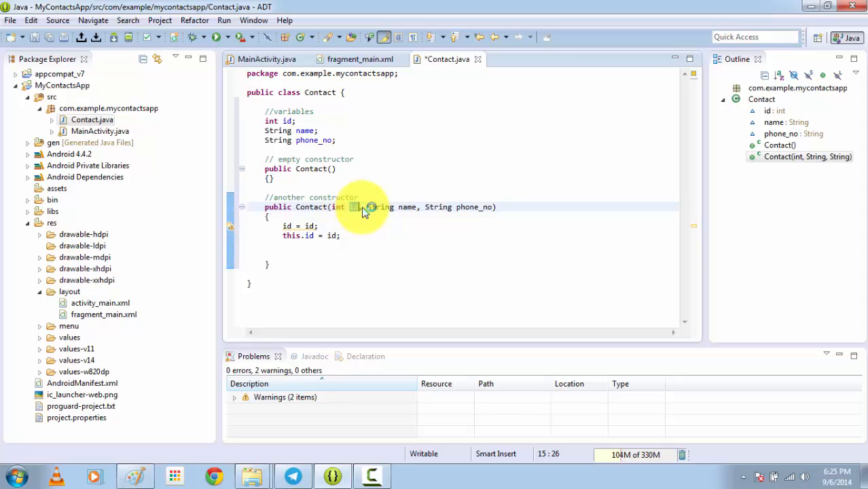
mouse_move(356, 207)
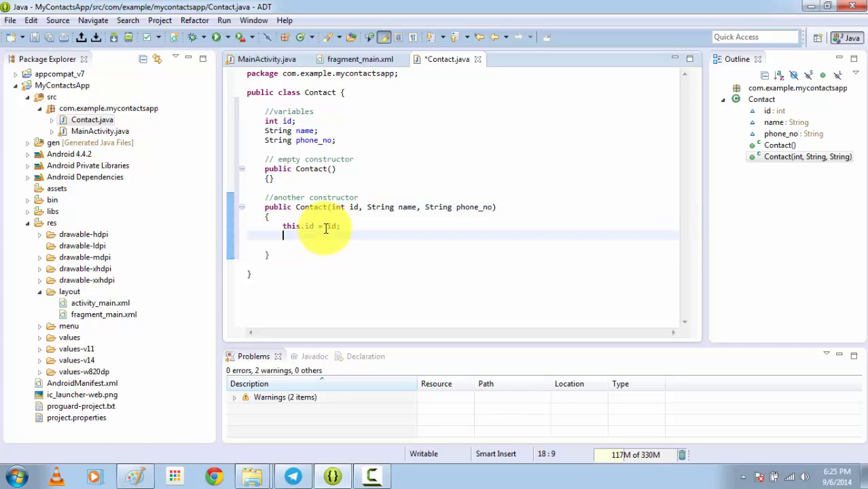
text(this.name = n)
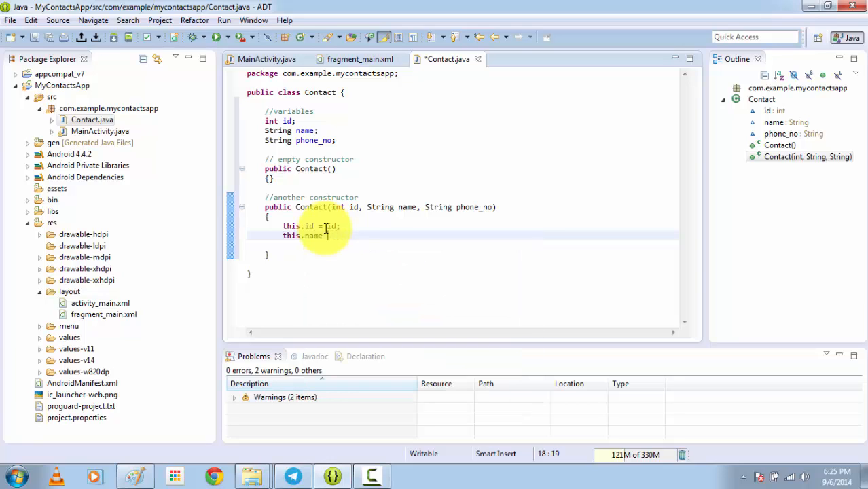
text(= name ;)
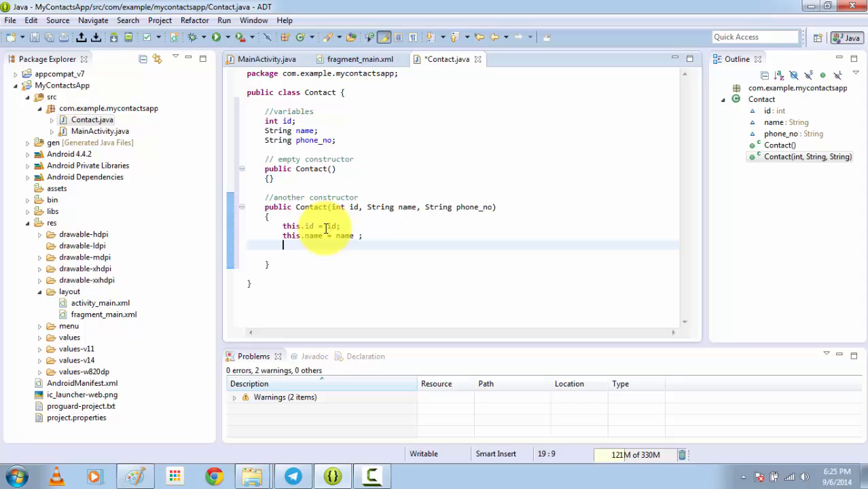
text(this.)
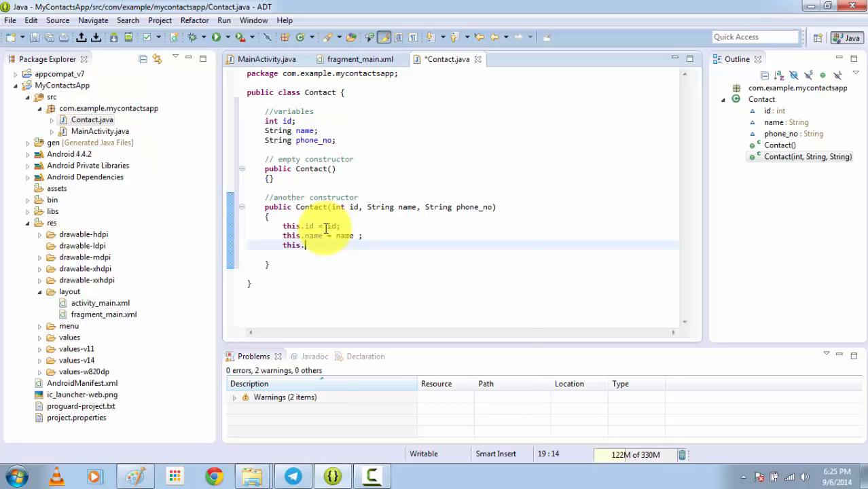
text(phone_no =)
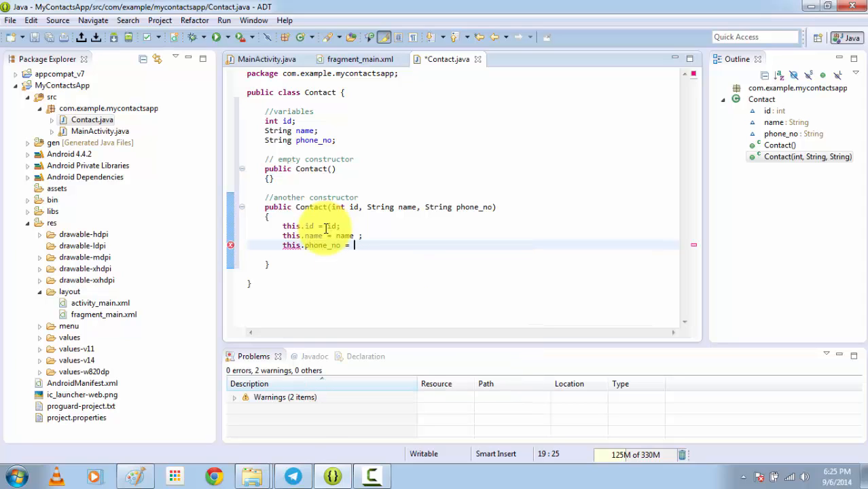
text(phone_n)
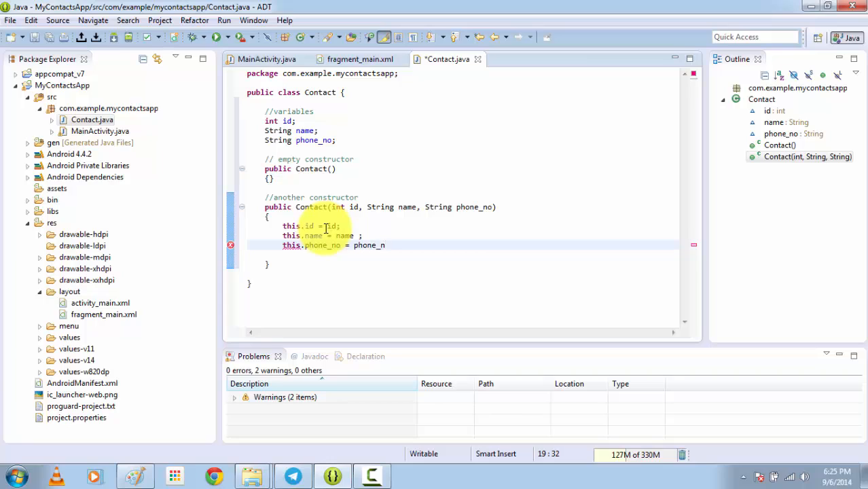
text(o;)
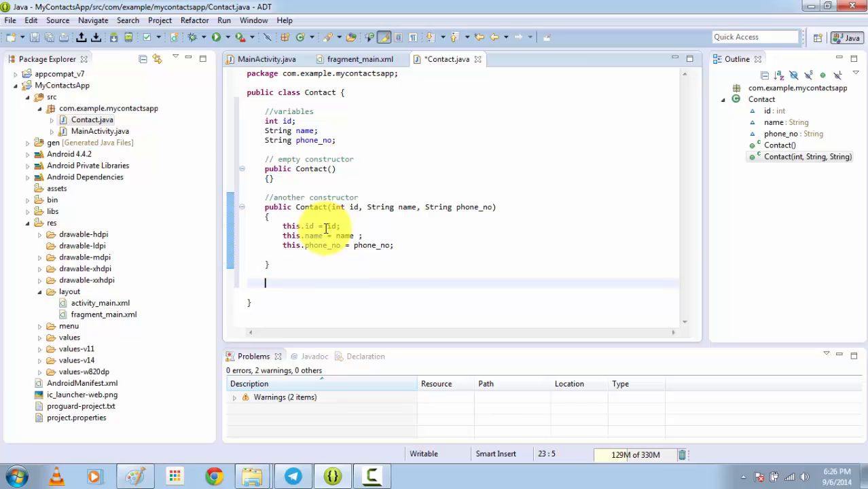
Step: Add a '//1 more' comment and begin a public Contact( constructor below it
text(//)
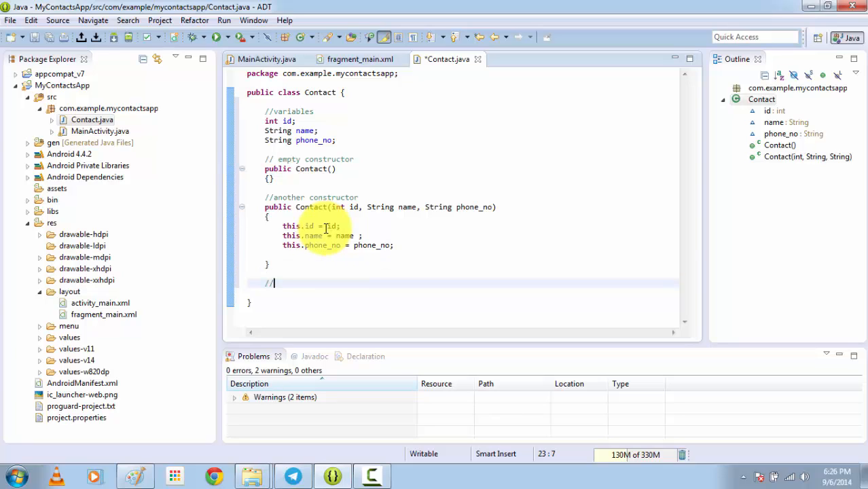
text(1 more o)
text(})
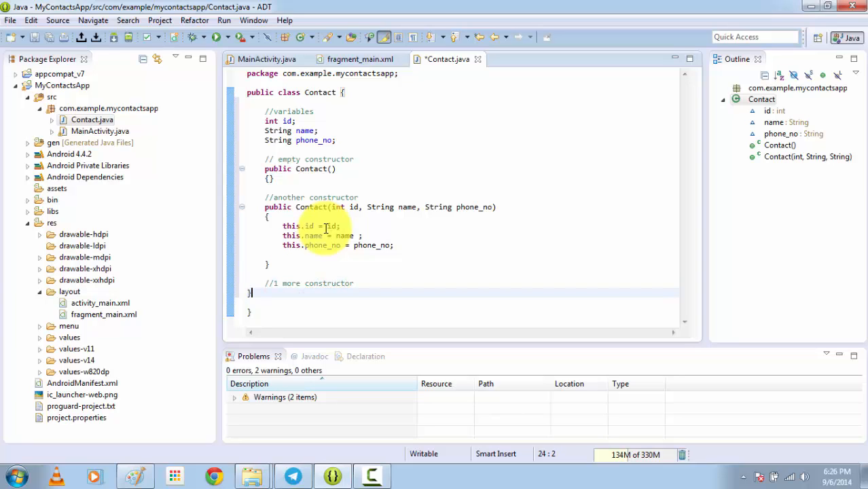
text(pub)
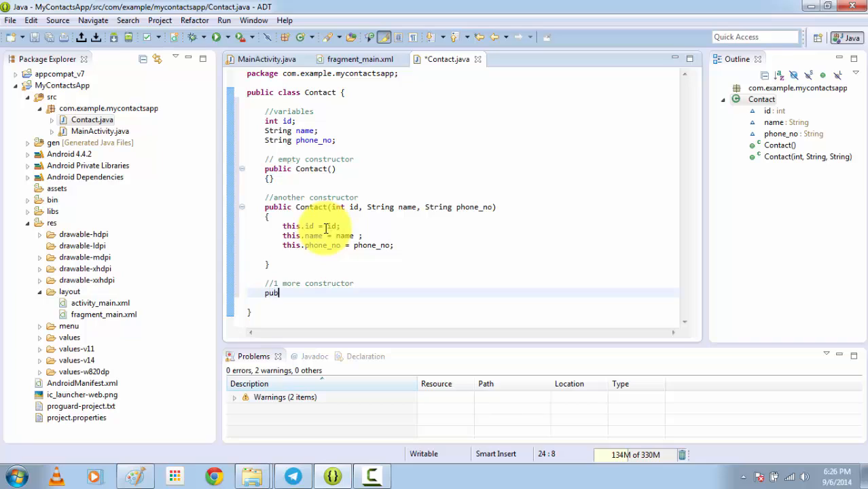
text(lic Contact)
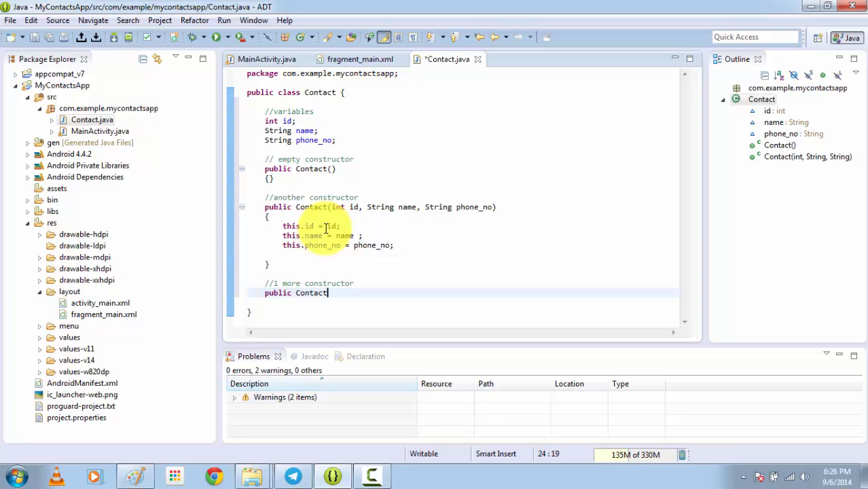
text(()
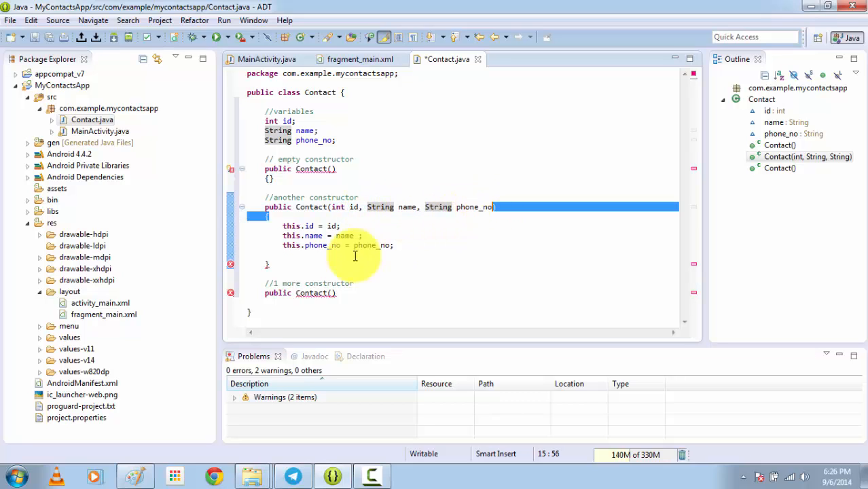
click(333, 293)
text(String name , String phone_no)
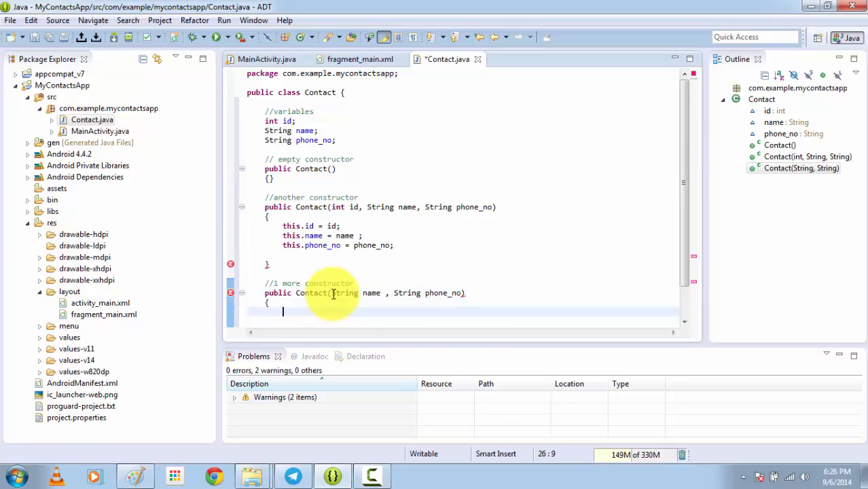
Step: Give it String name and phone_no parameters and assign this.name = name; this.phone_no = phone_no;
text(s)
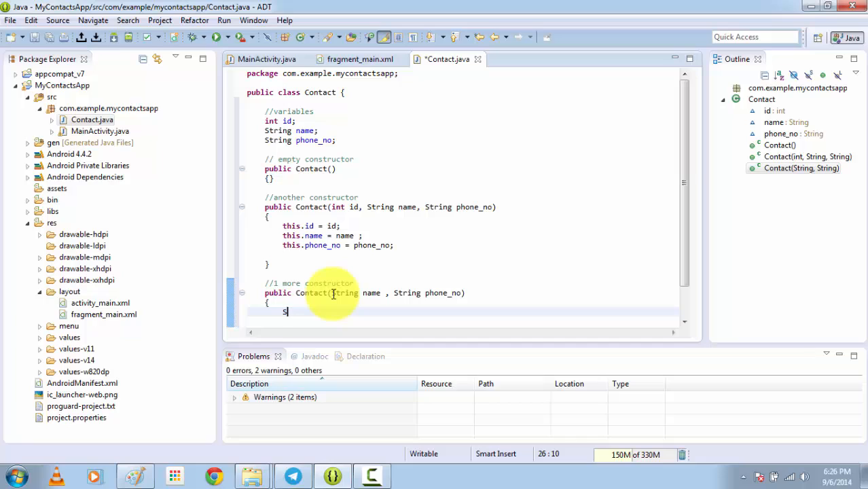
text(this.)
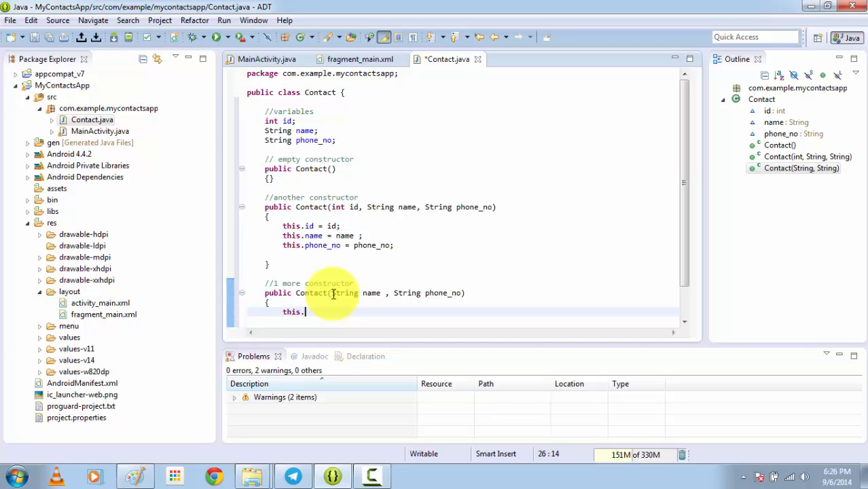
text(name =)
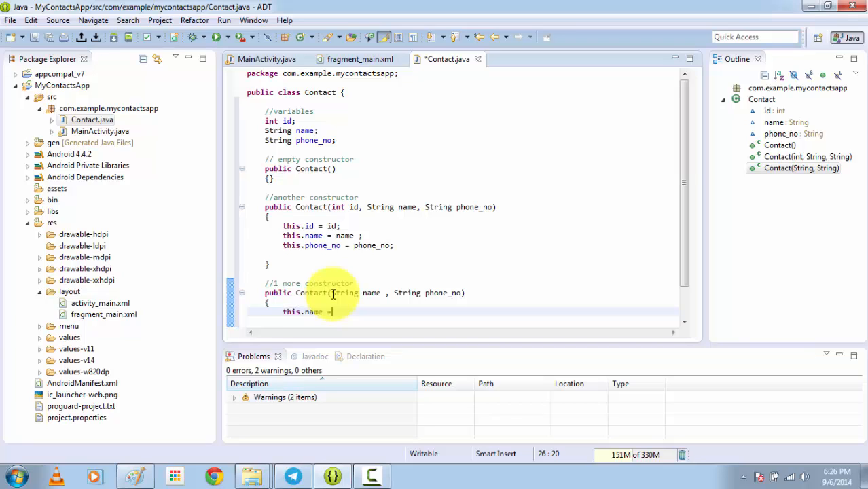
text(=name;)
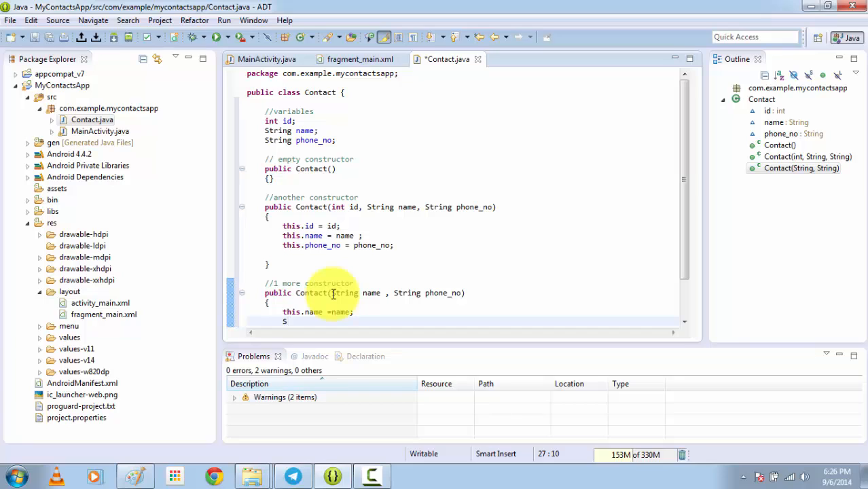
text(his.phone_no = phone)
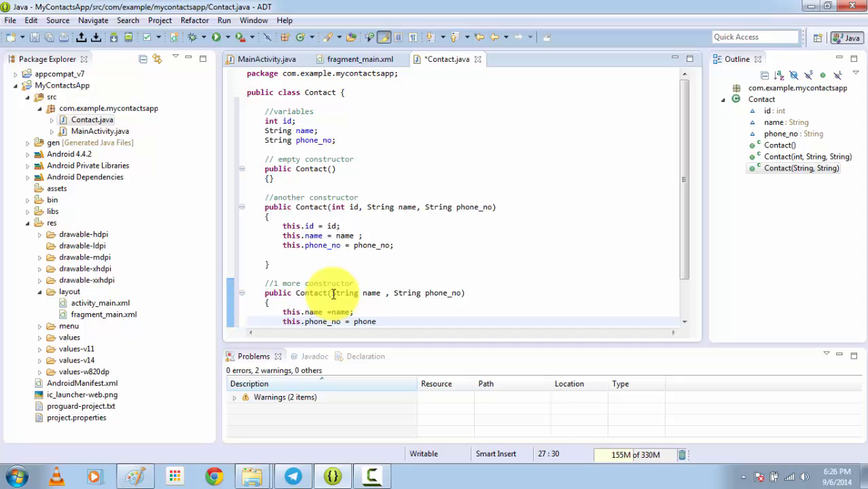
key(enter)
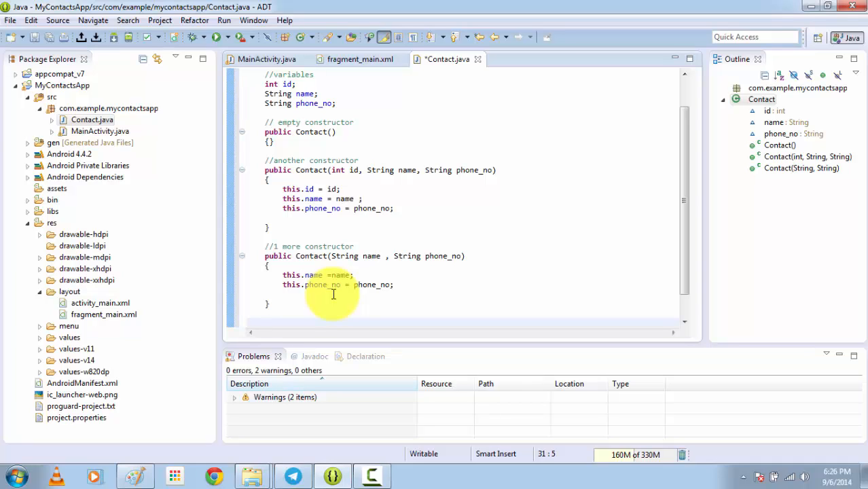
Step: Write a //ID comment and a public getID() method returning this.id
text(//getting)
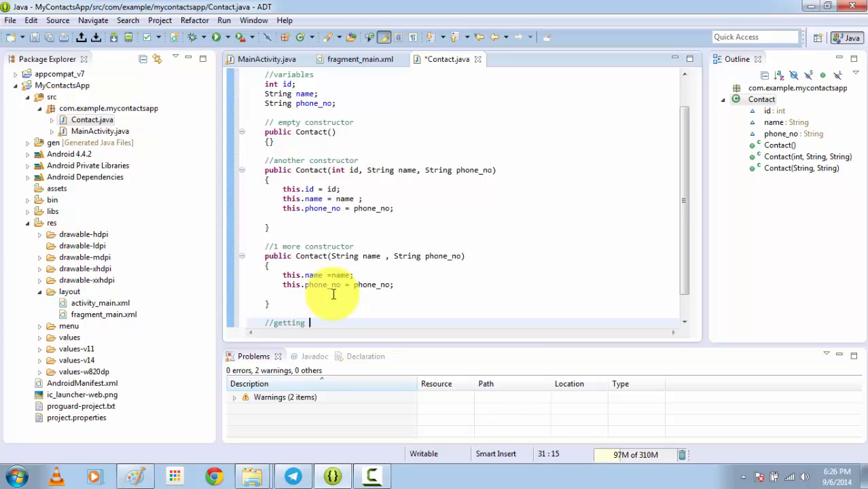
text(ID)
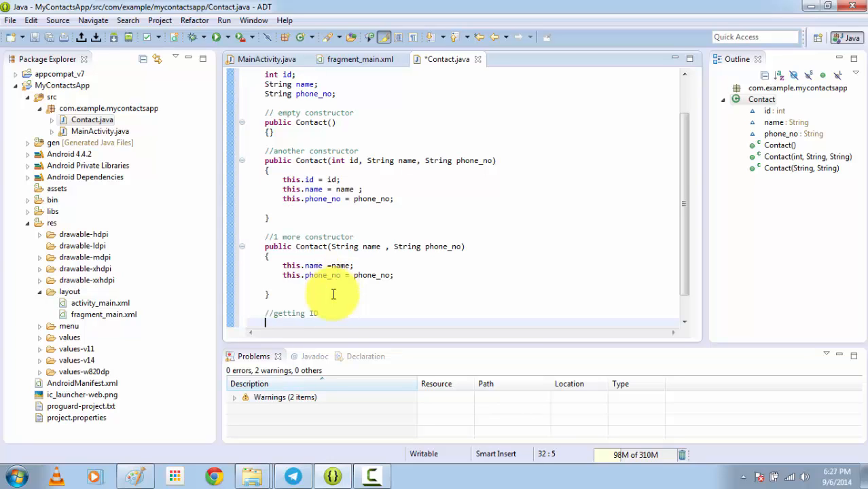
text(public)
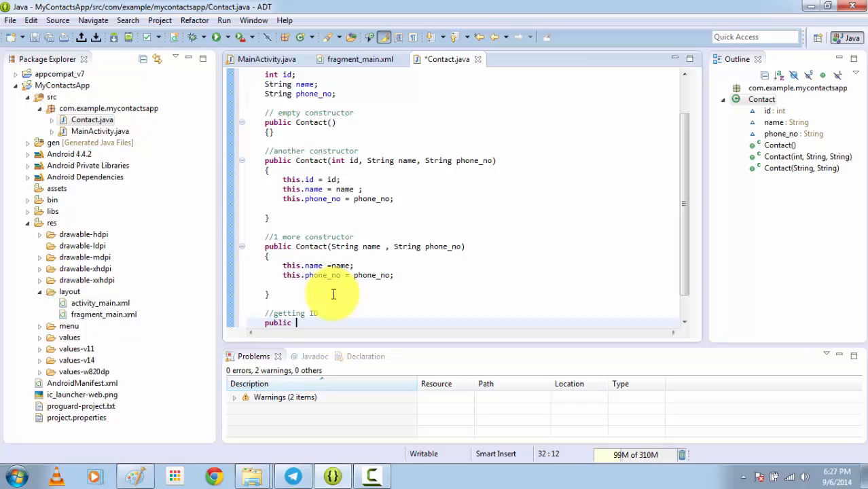
text(void getID()
text({)
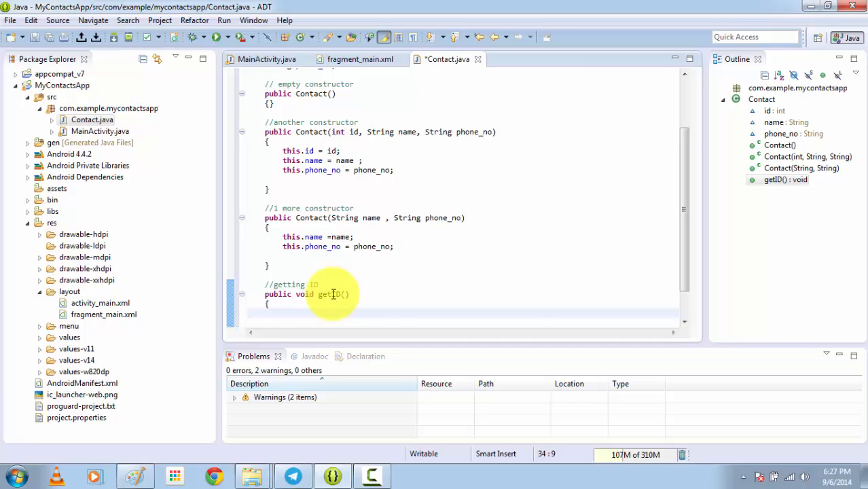
text(return)
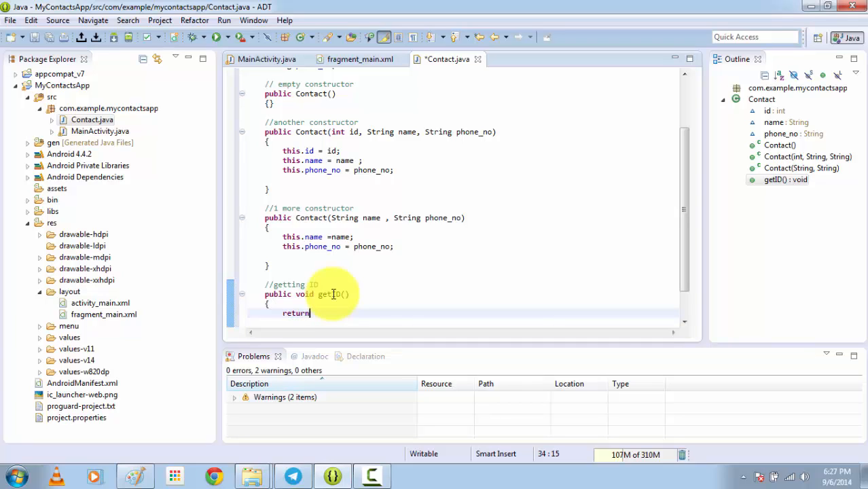
text(id)
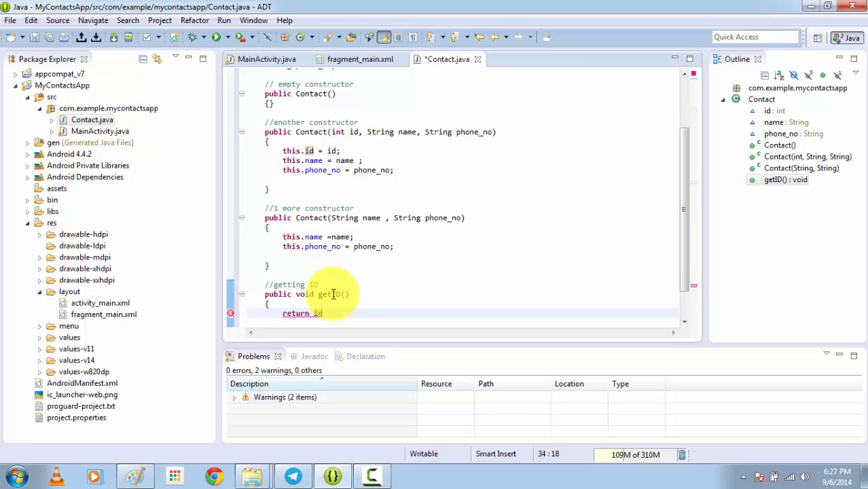
text(thi)
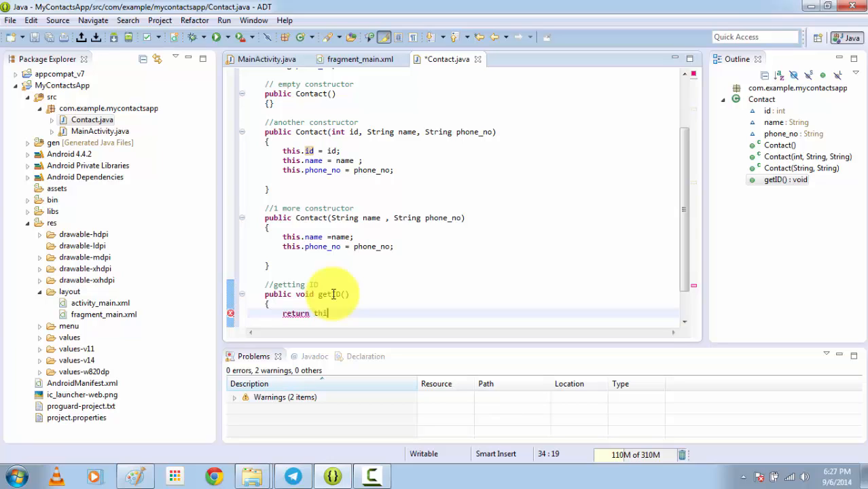
text(s.id;)
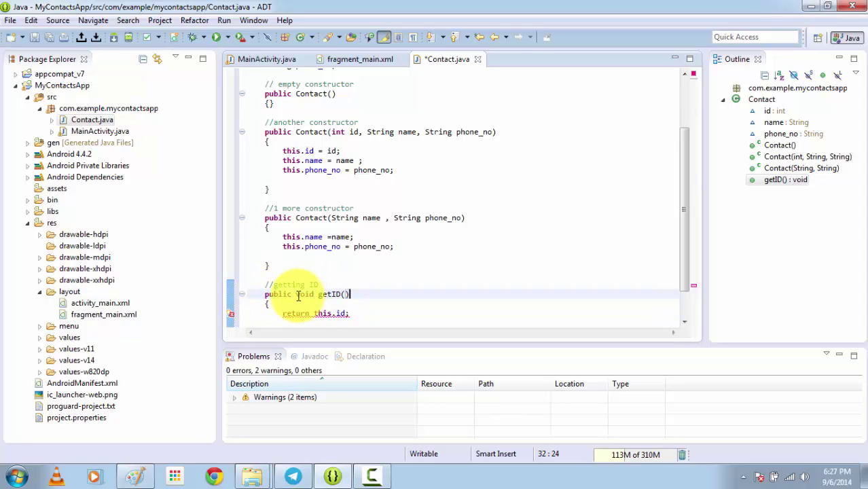
Step: Change getID's return type from void to int, matching the id field
double_click(304, 294)
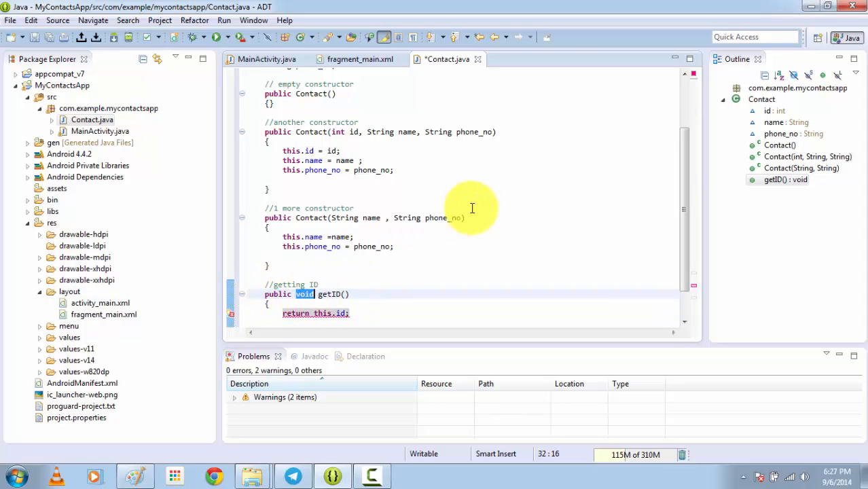
scroll(up, 3)
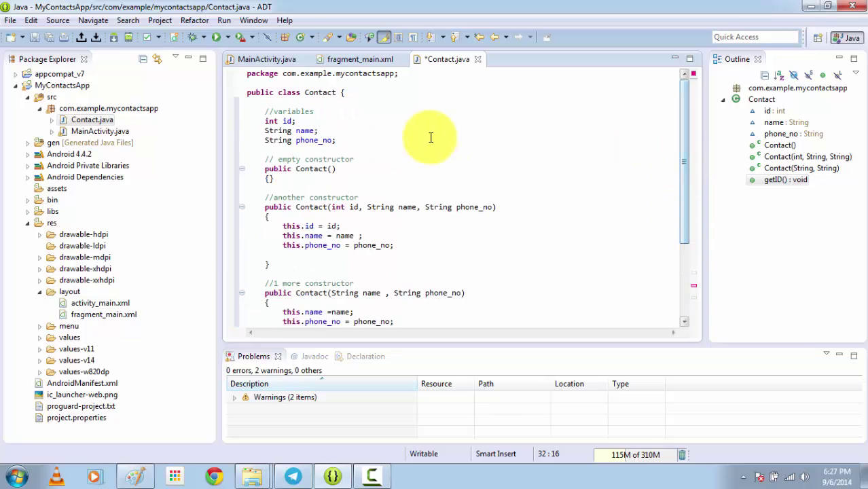
double_click(271, 121)
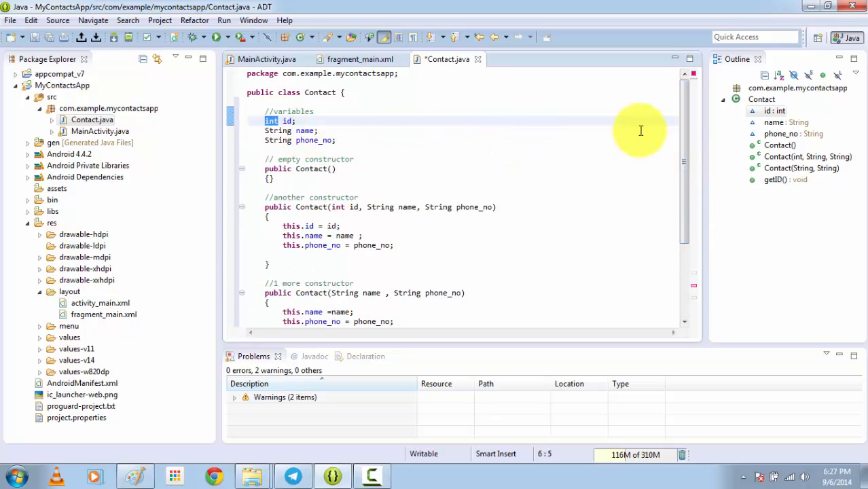
scroll(down, 3)
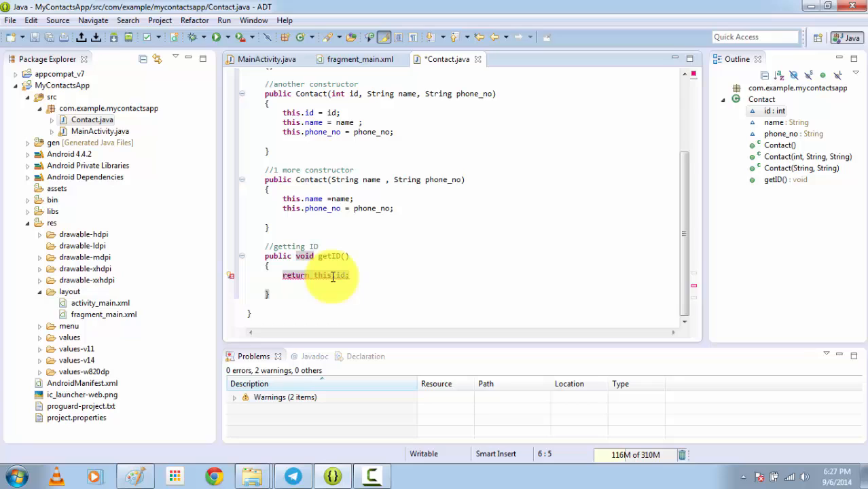
click(328, 256)
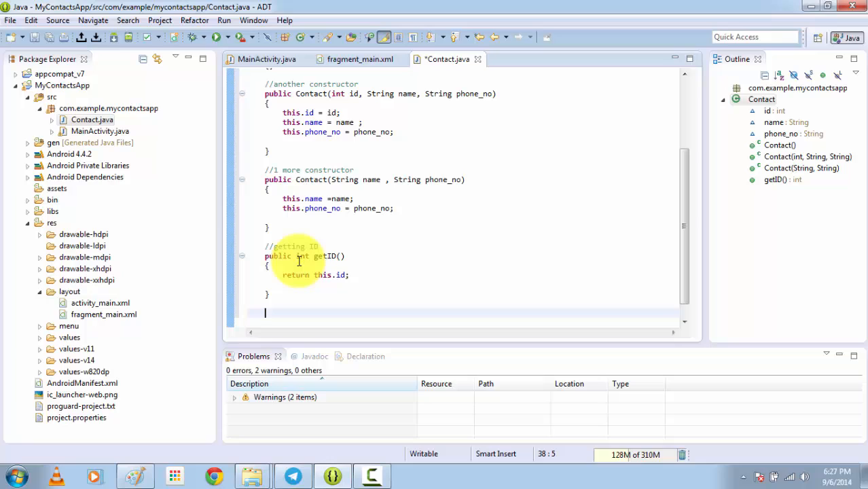
Step: Add a //setting ID comment and public void setID(int id) assigning this.id = id;
text(//seti)
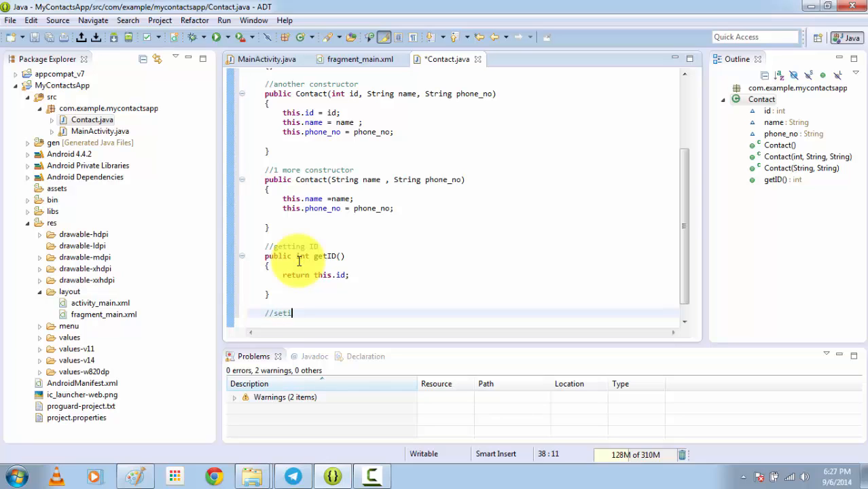
text(ting ID)
text(public v)
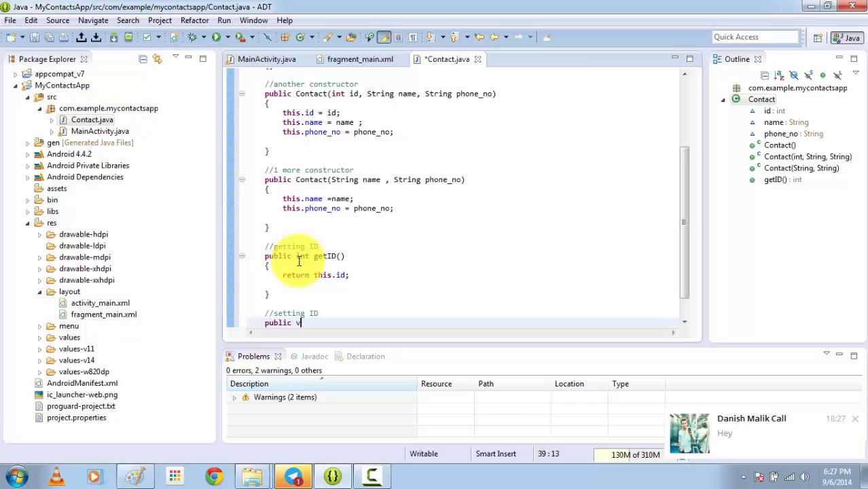
text(oid setID())
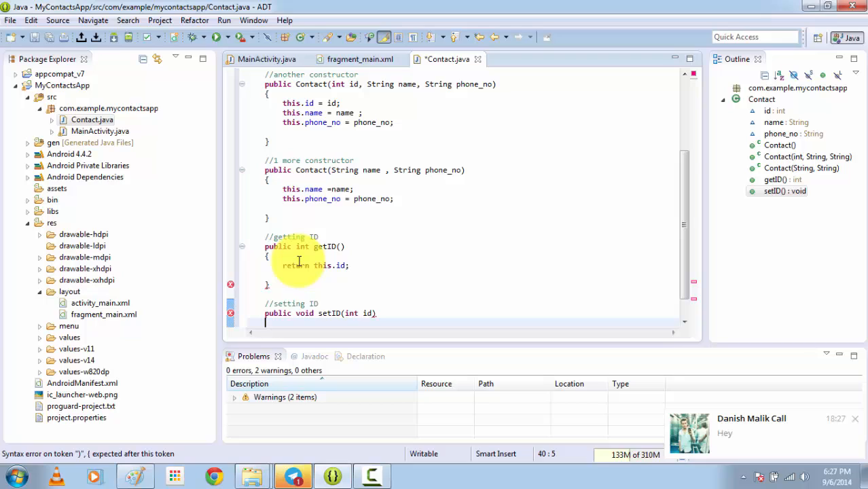
text(this)
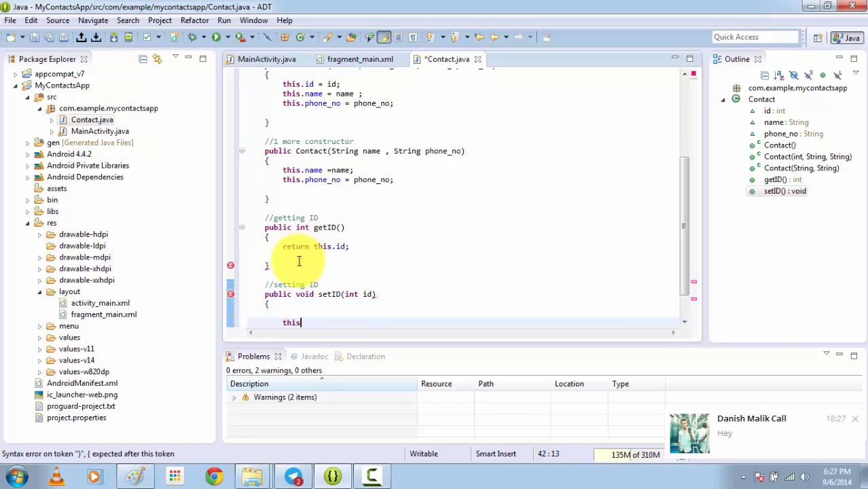
text(.id = id)
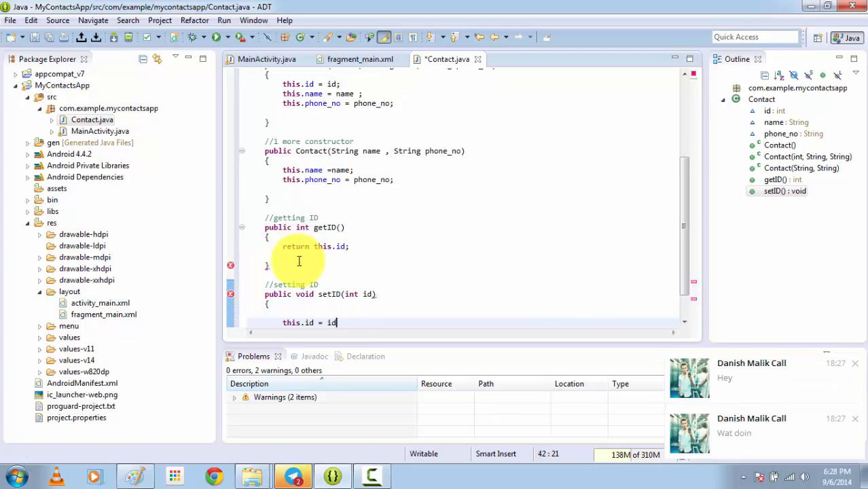
text(;)
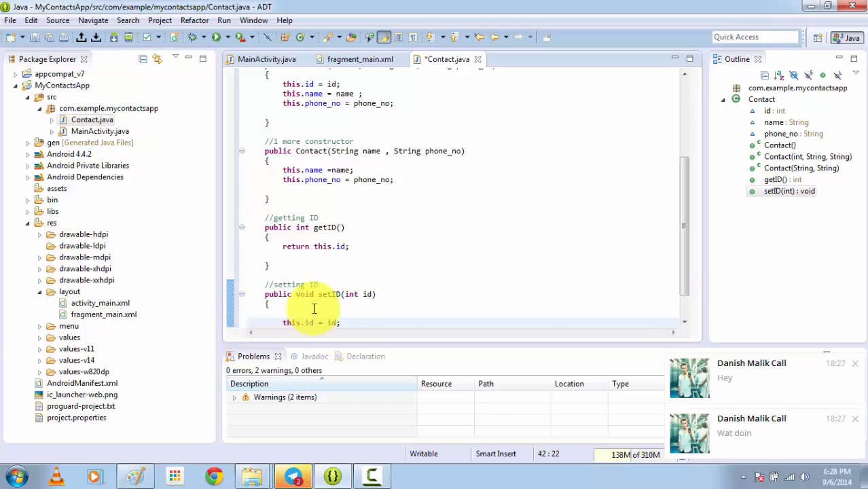
mouse_move(616, 292)
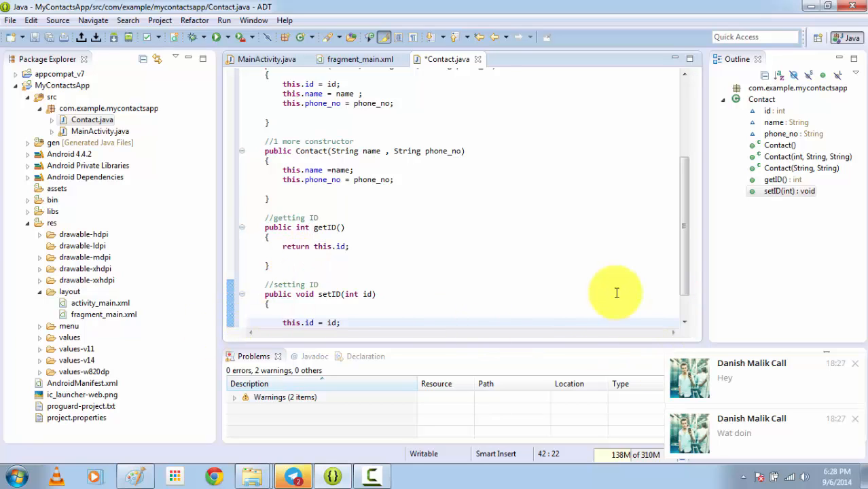
mouse_move(745, 478)
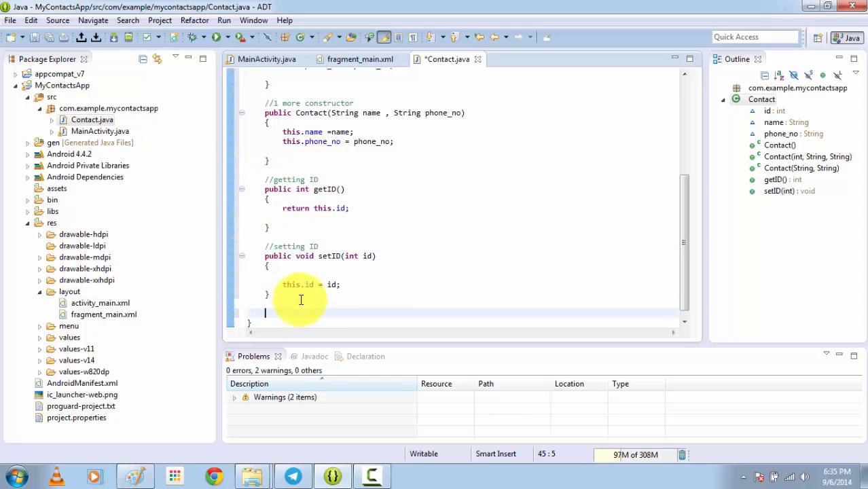
Step: Add a '//do the same for name and phone no' comment and rename pasted accessors to getName/setName
text(//do the)
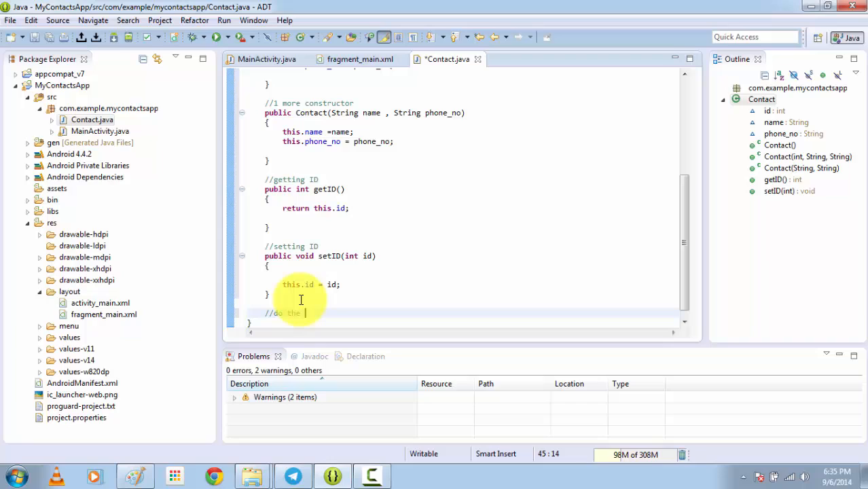
text(same for n)
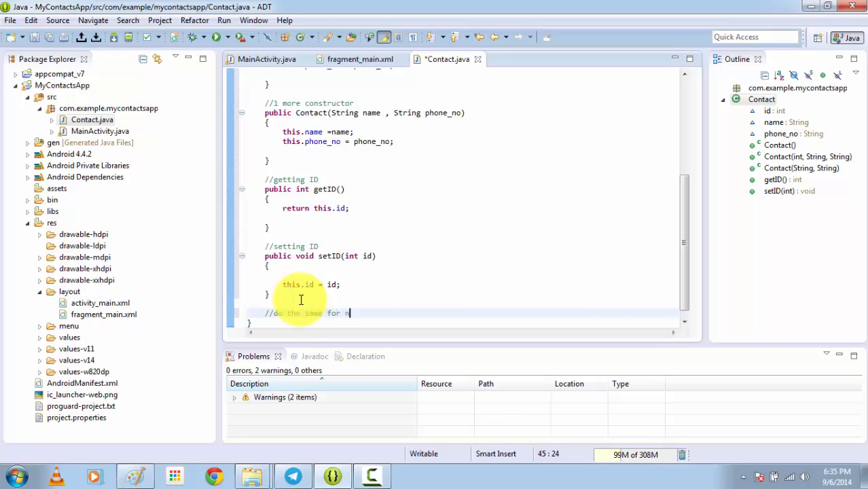
text(ame and phone no)
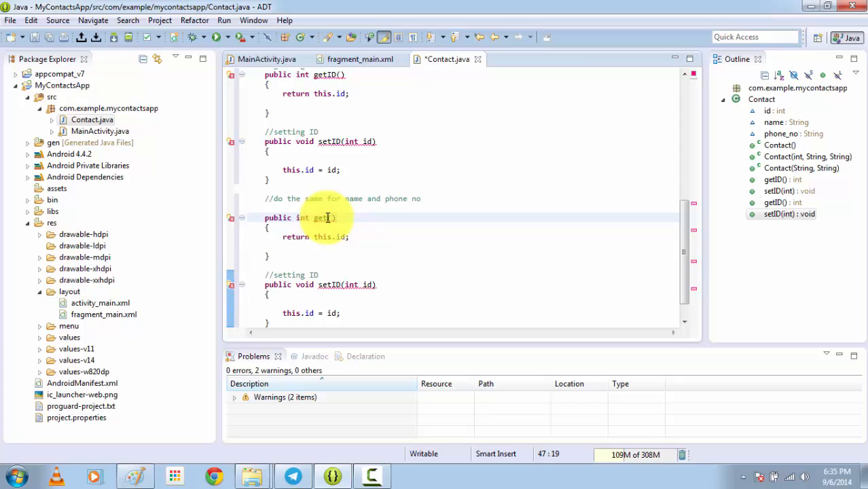
text(Name)
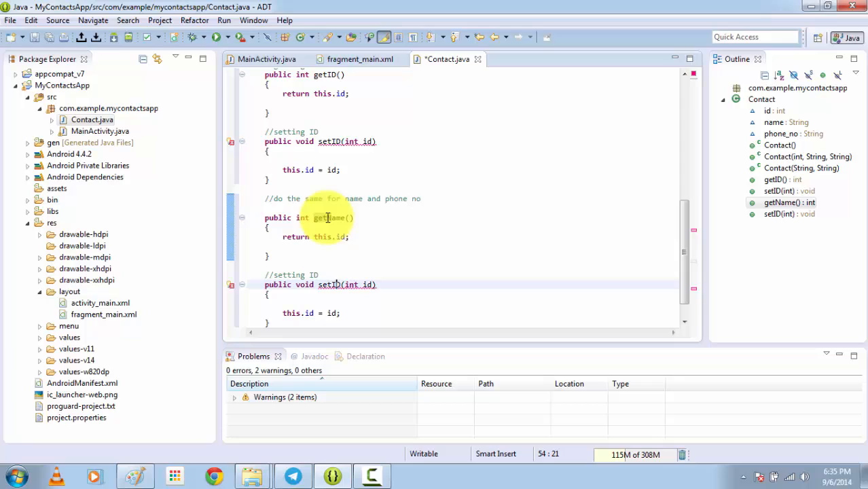
text(Name)
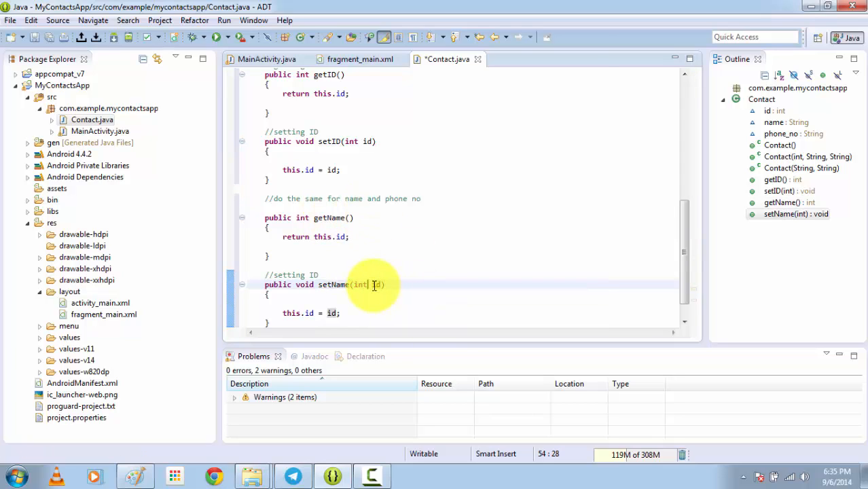
Step: Make setName take String name and assign this.name = name;, then select both methods to duplicate
double_click(360, 284)
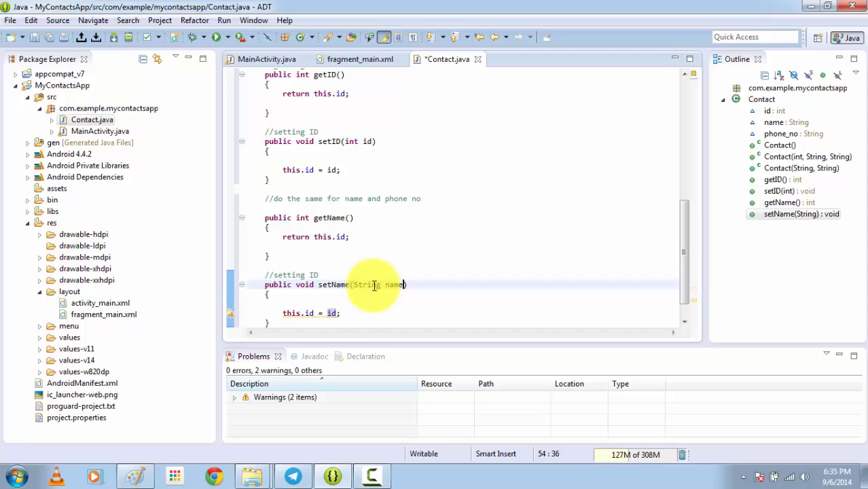
drag(408, 285, 339, 312)
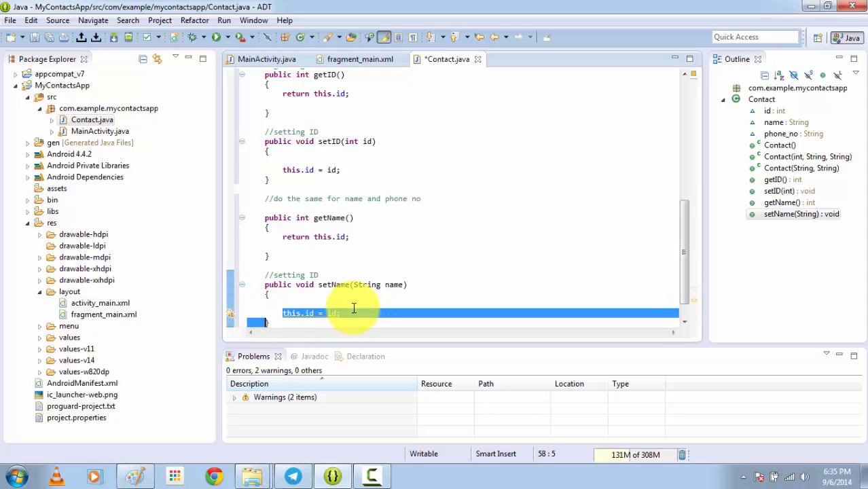
text(this.)
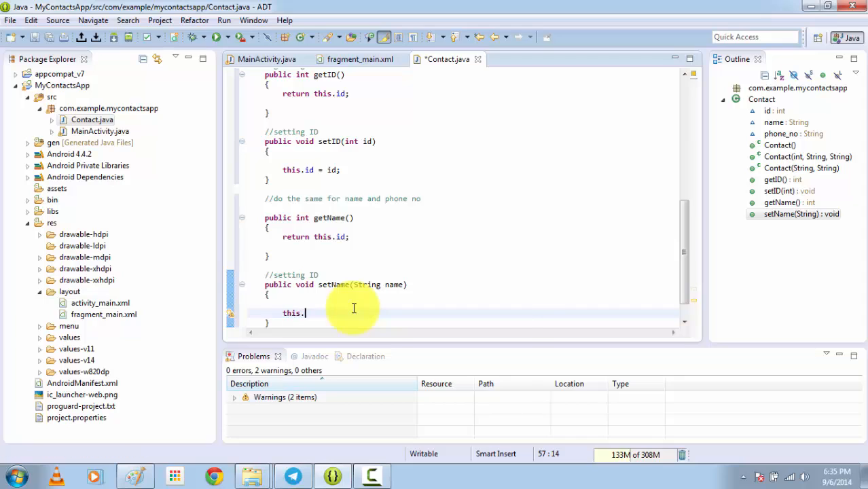
text(name = name)
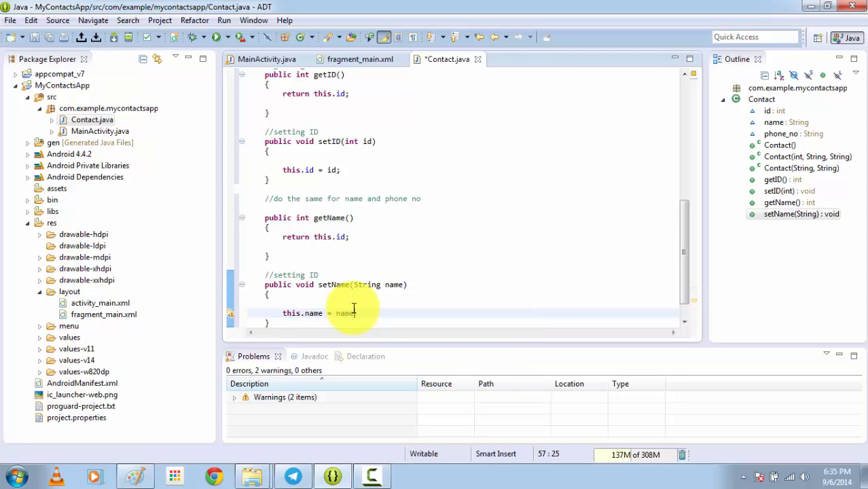
text(;)
click(472, 236)
text(name)
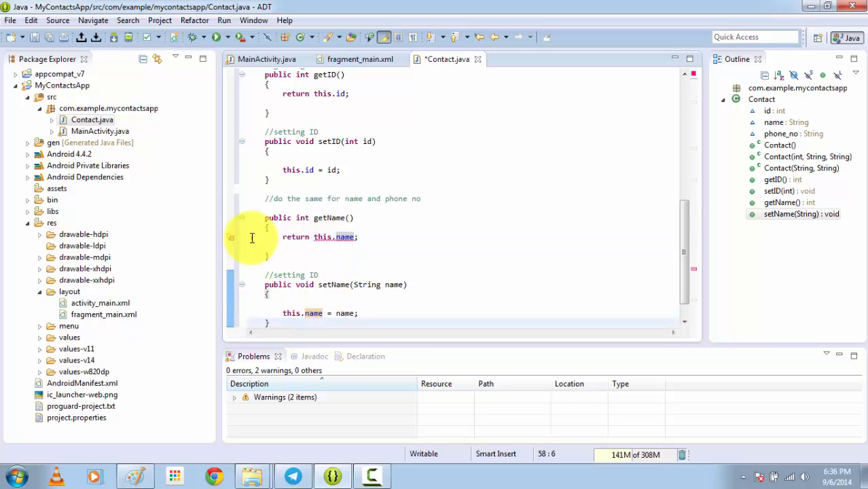
drag(265, 217, 337, 312)
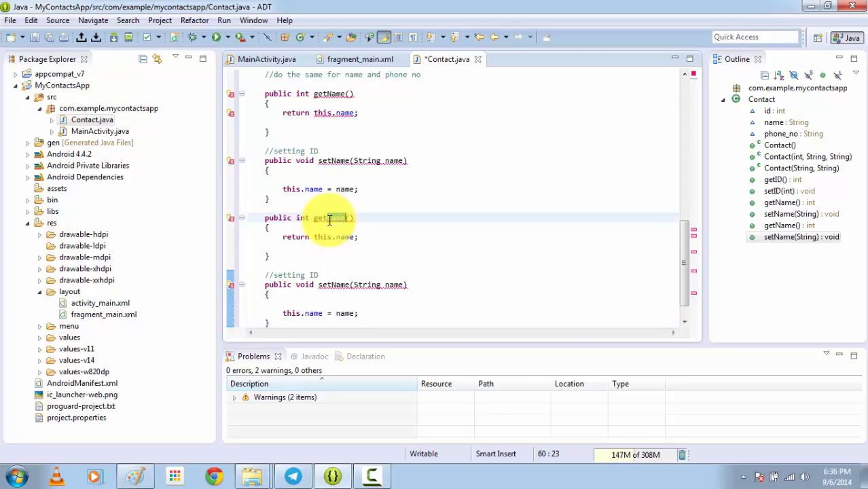
Step: Rename the copies to getPhoneNo/setPhoneNo(String phone_no) using this.phone_no, and make getName return String
text(PhoneNo)
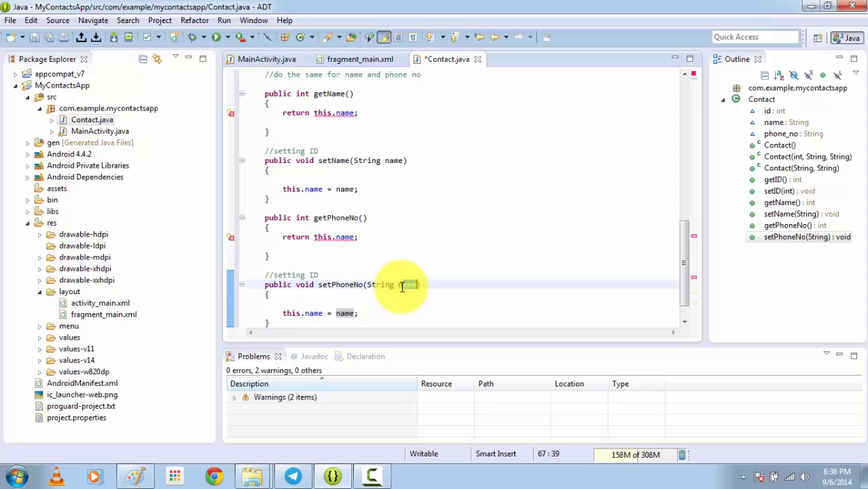
text(phone_no)
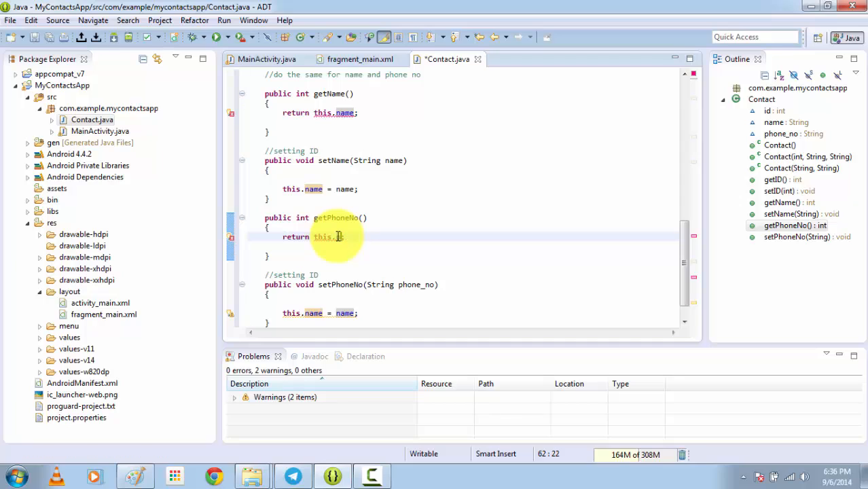
text(phone_no)
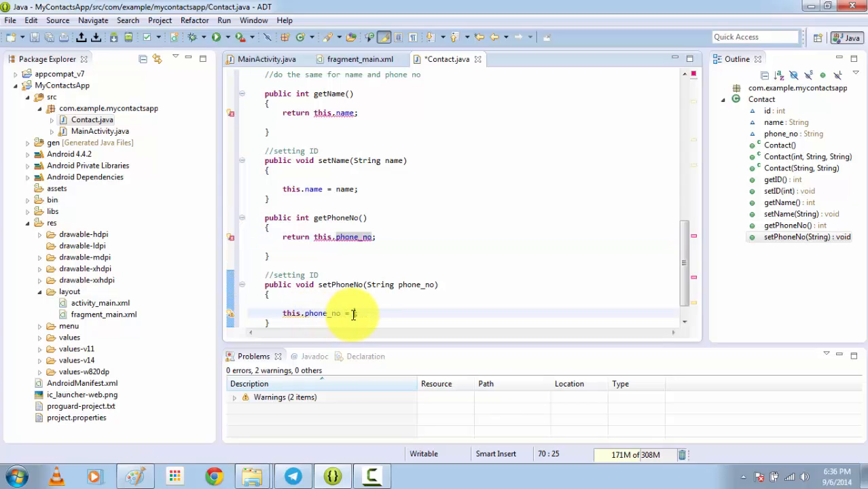
text(phone_no)
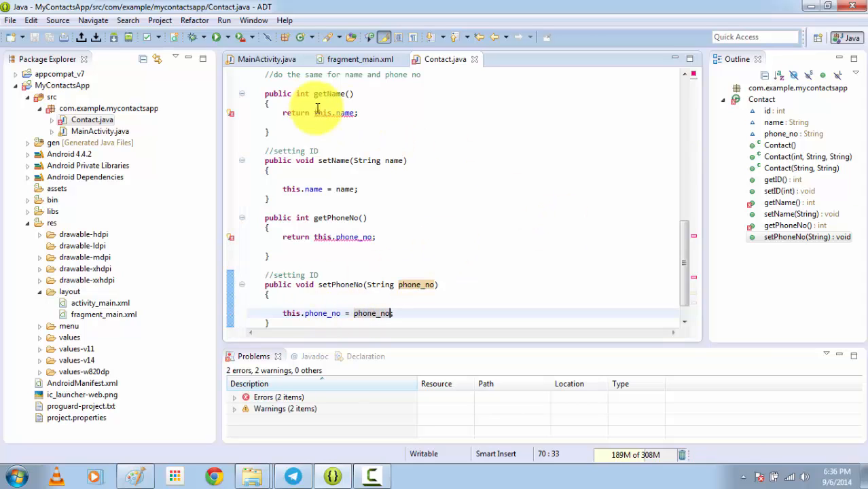
click(233, 397)
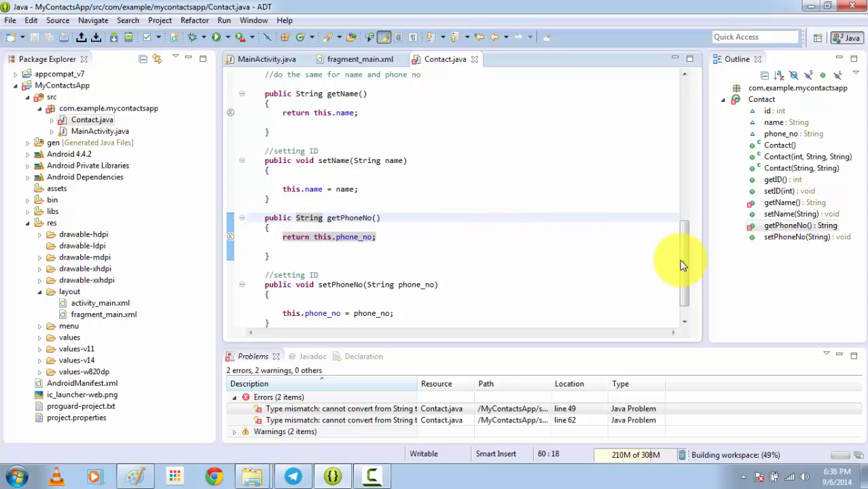
Step: Scroll up to review the Contact class accessors now reporting zero errors
scroll(up, 3)
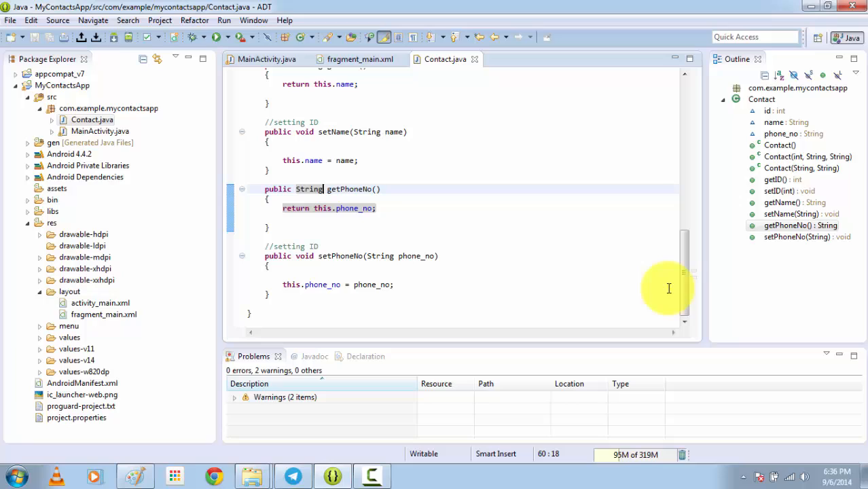
mouse_move(524, 298)
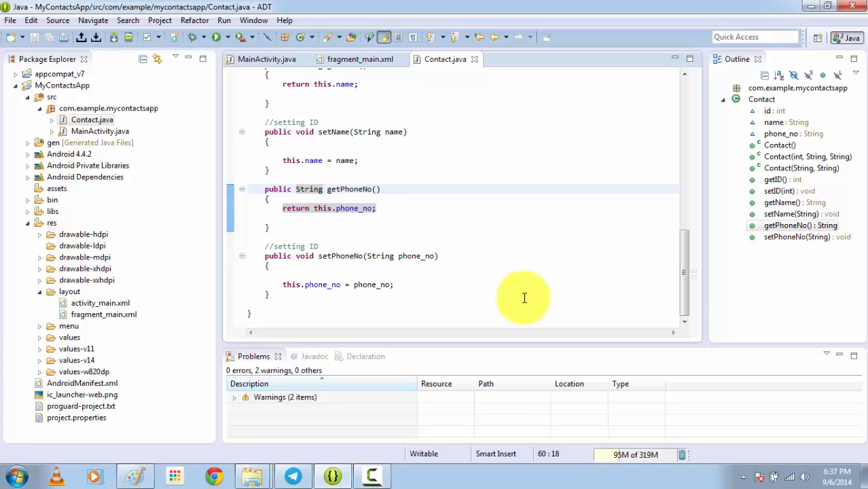
mouse_move(494, 315)
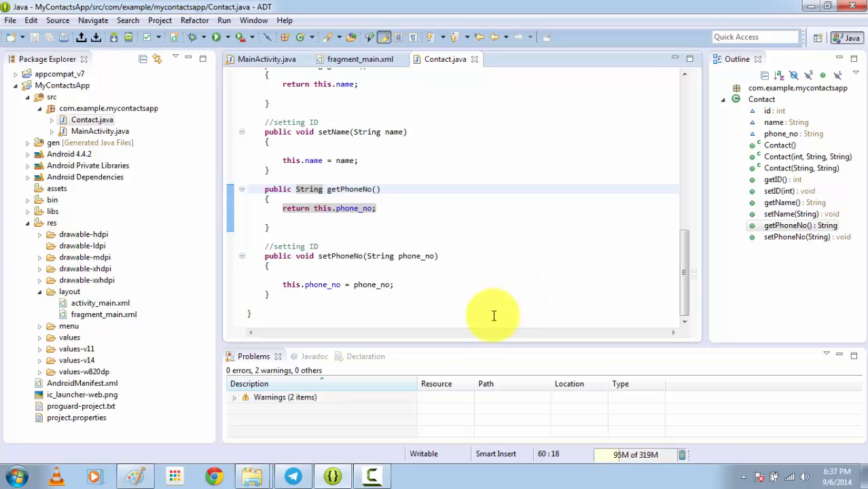
mouse_move(448, 342)
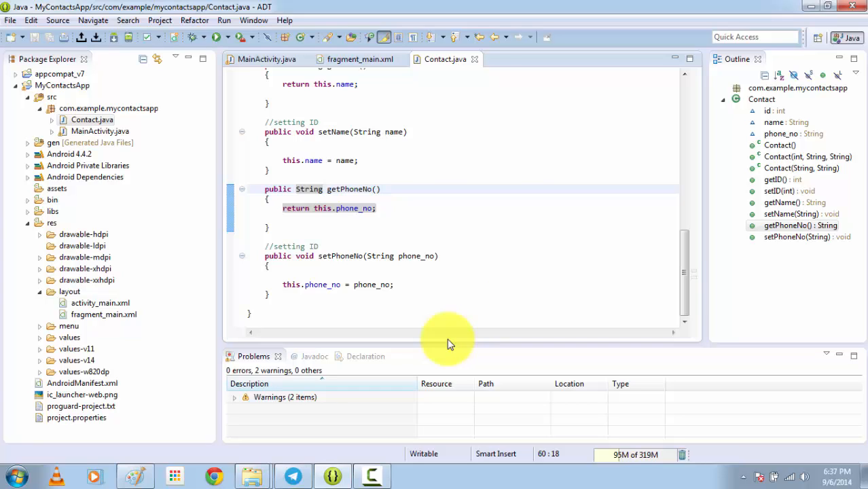